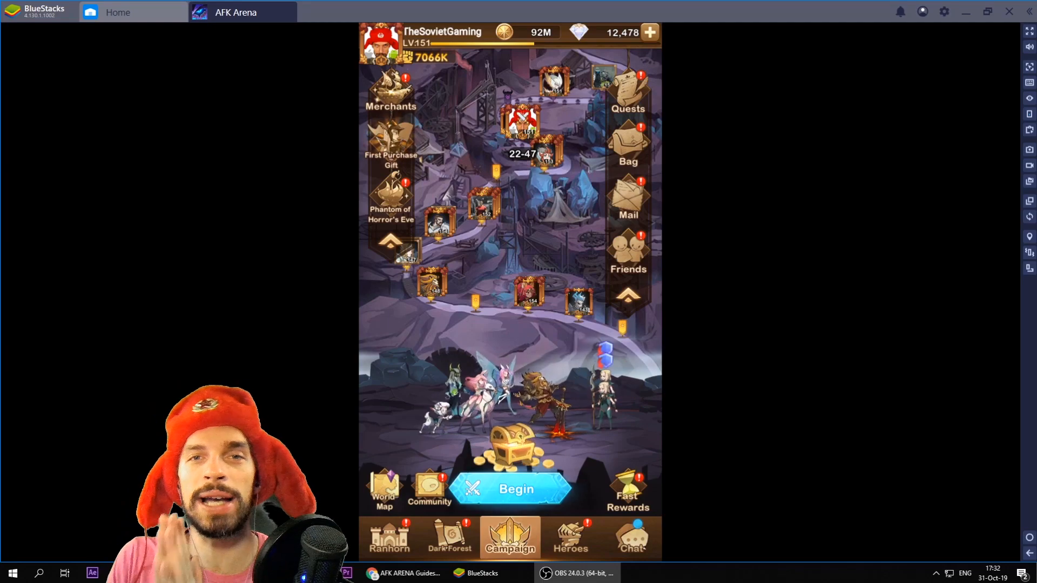
# - Show the macro recorder panel with its three saved macros beside the game
pyautogui.click(516, 490)
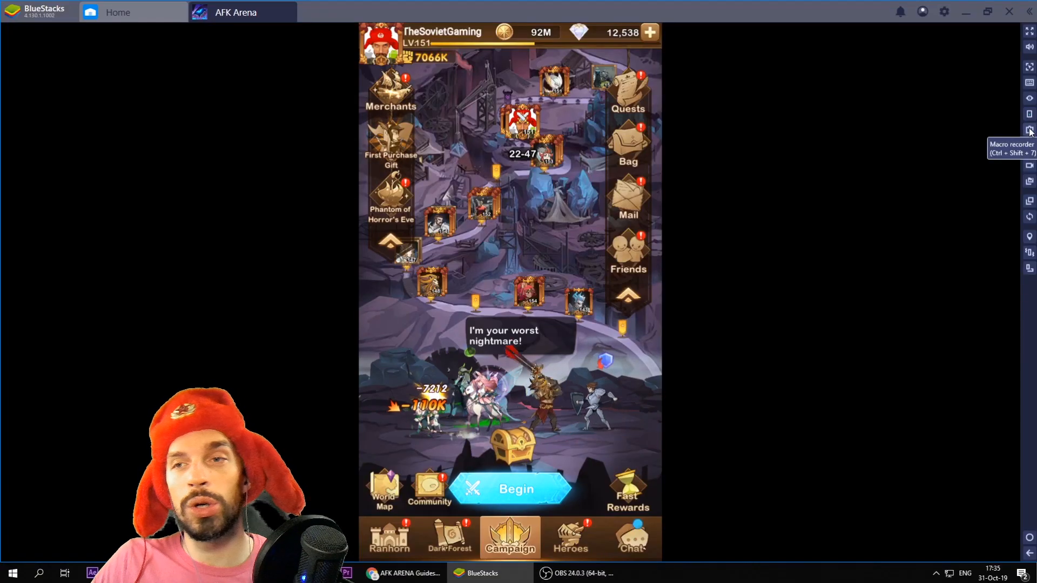
pyautogui.click(1030, 127)
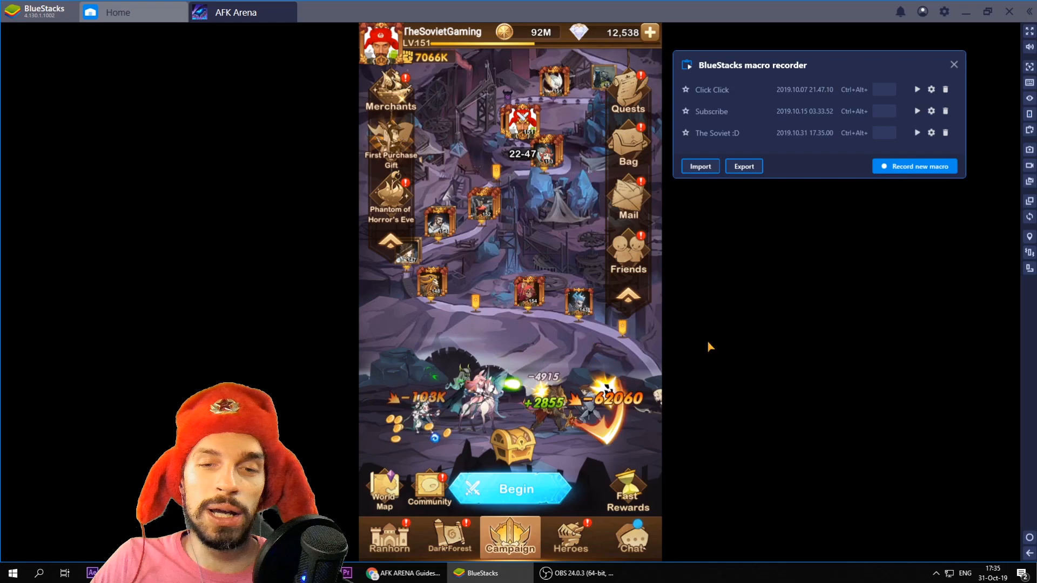
# - Visit the Dark Forest Bounty Board briefly and return to campaign stage 22-47
pyautogui.click(450, 538)
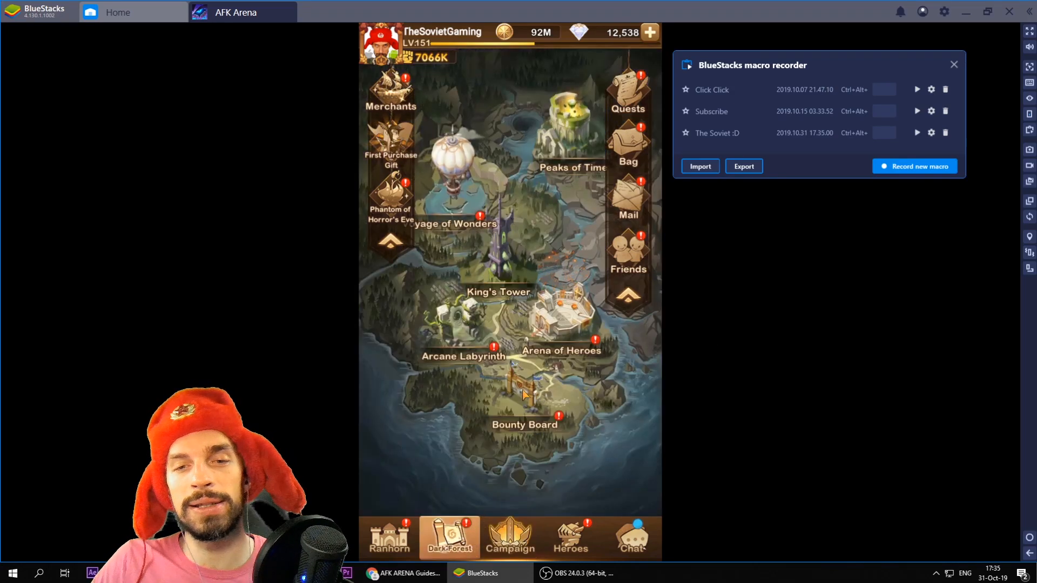
pyautogui.click(525, 424)
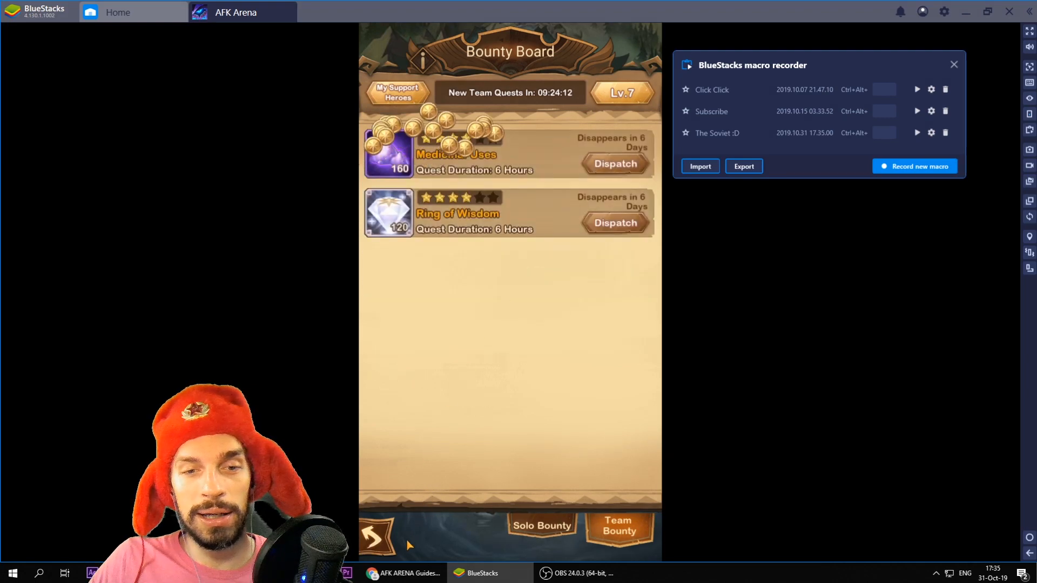
pyautogui.click(377, 535)
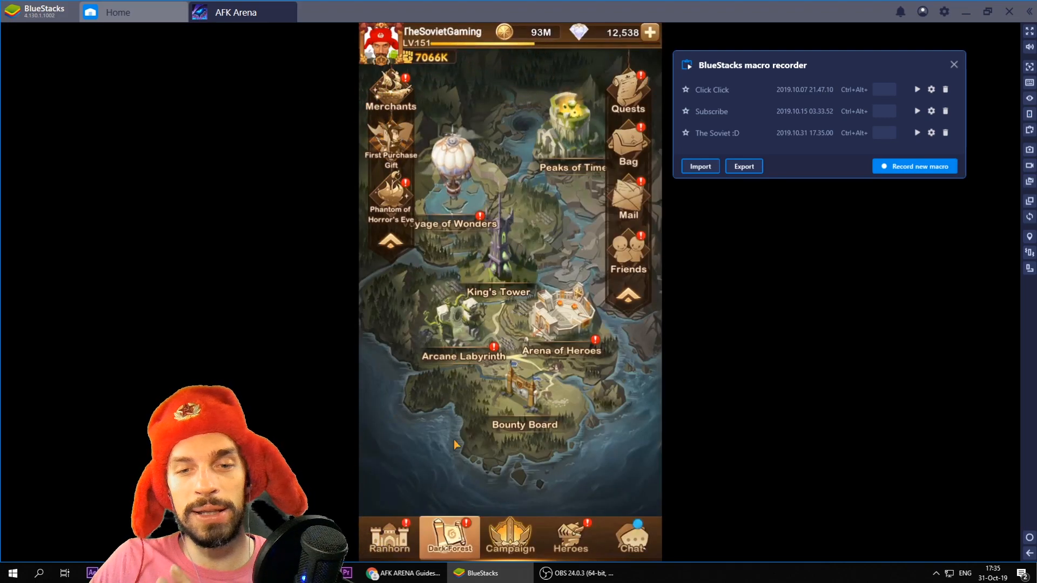
pyautogui.click(510, 538)
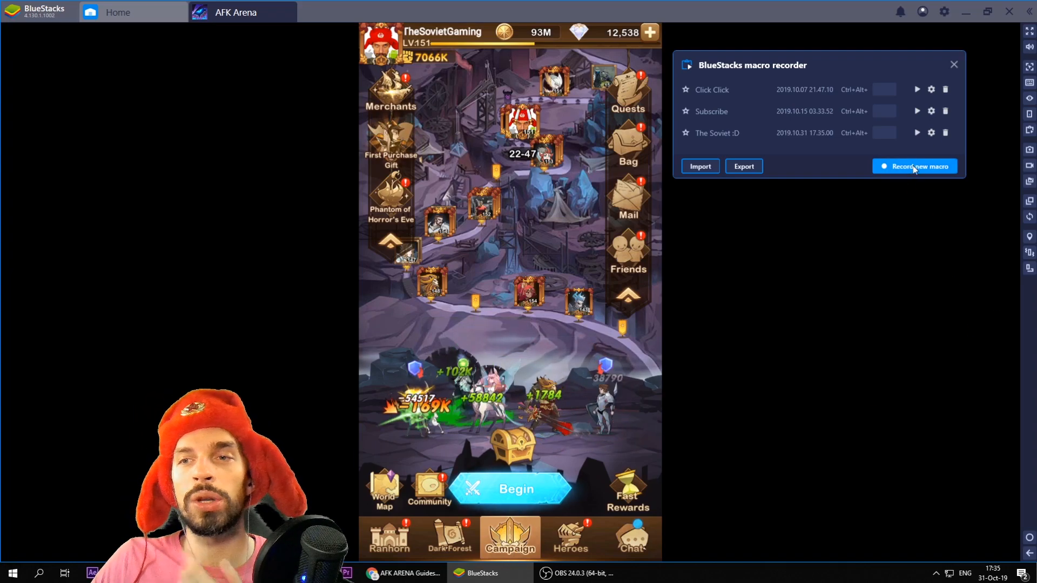
# - Start recording a new macro, collect the idle loot and claim one Fast Reward
pyautogui.click(915, 166)
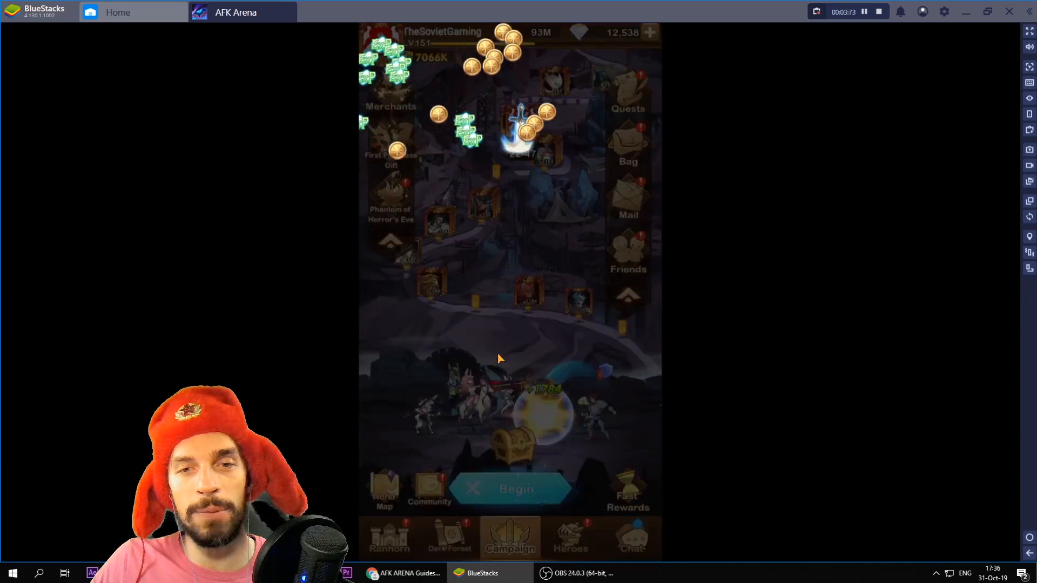
pyautogui.click(517, 487)
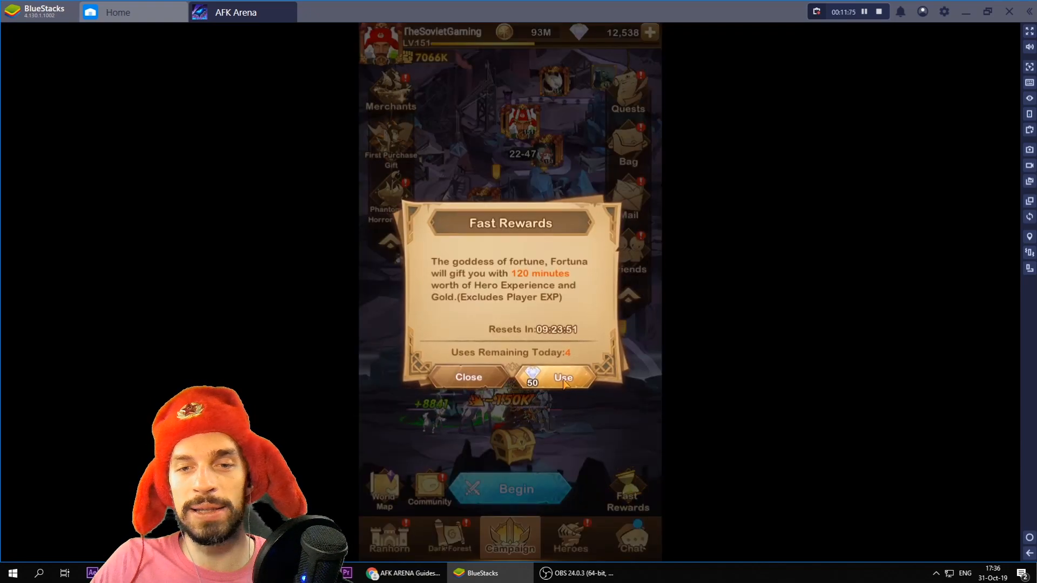
pyautogui.click(564, 378)
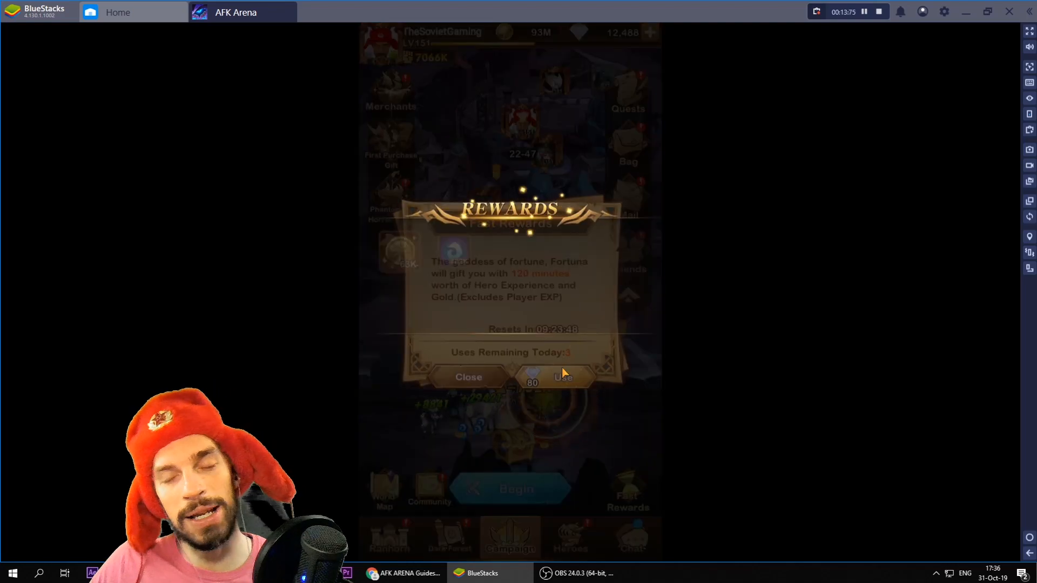
pyautogui.click(467, 377)
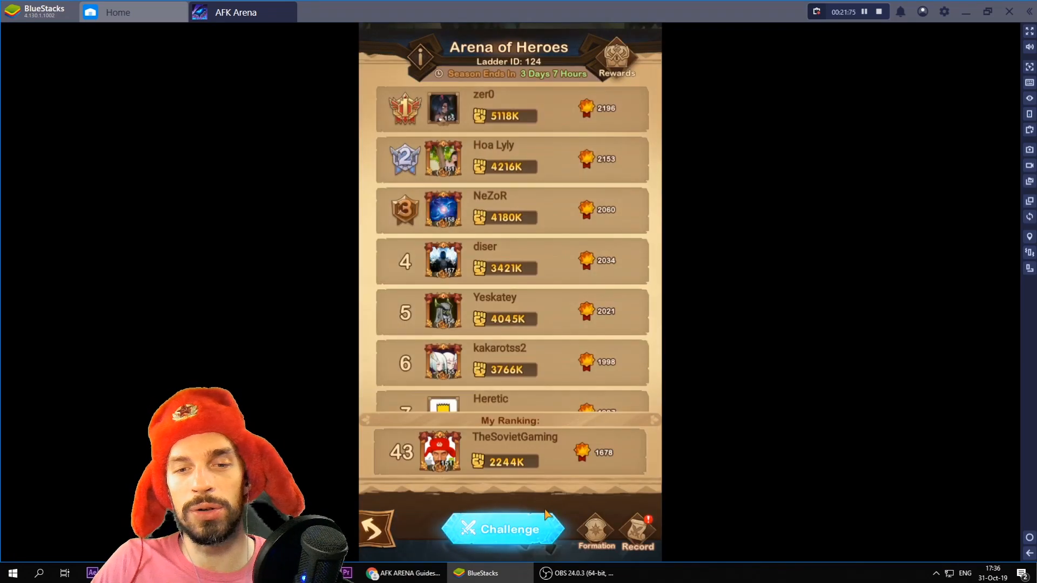
# - Challenge free arena opponents in turn, including Hush, and win the battles
pyautogui.click(504, 530)
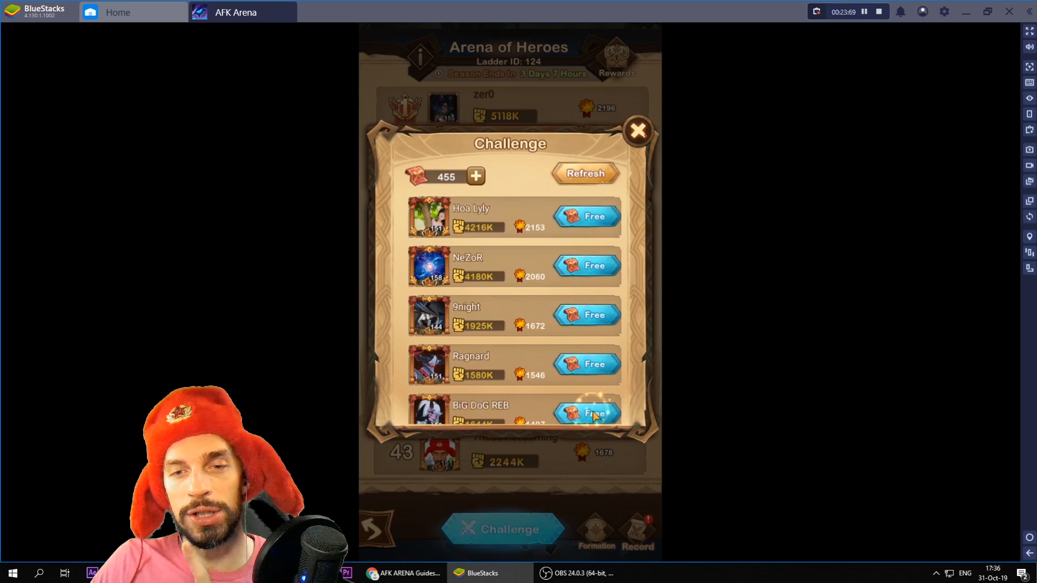
pyautogui.click(592, 413)
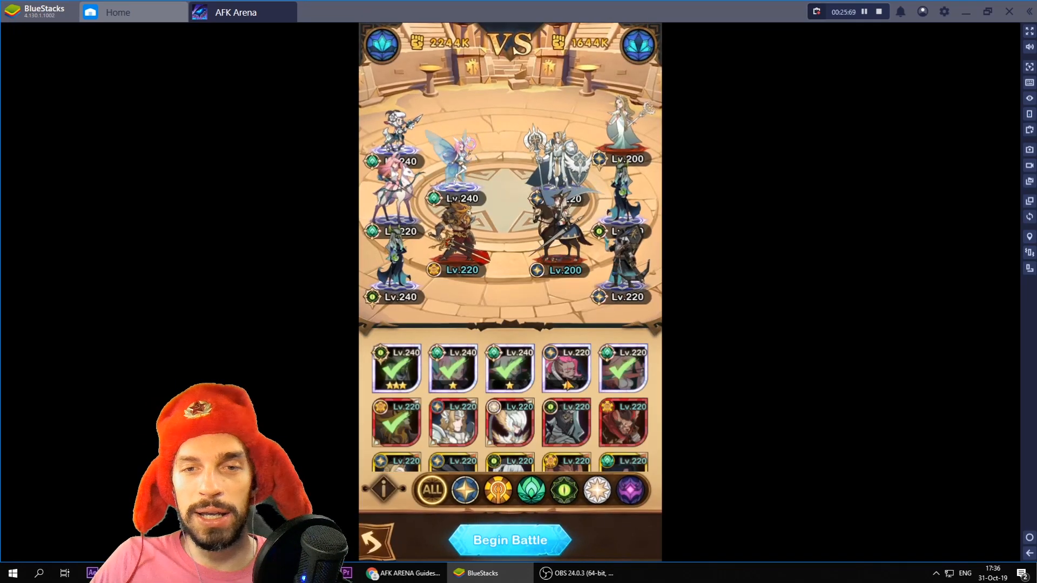
pyautogui.click(510, 540)
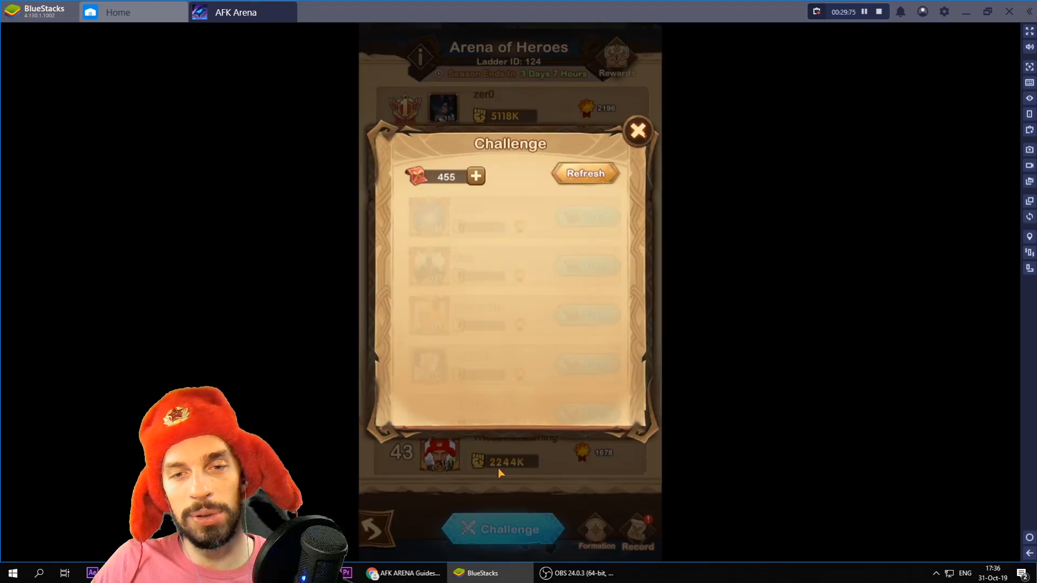
pyautogui.click(506, 530)
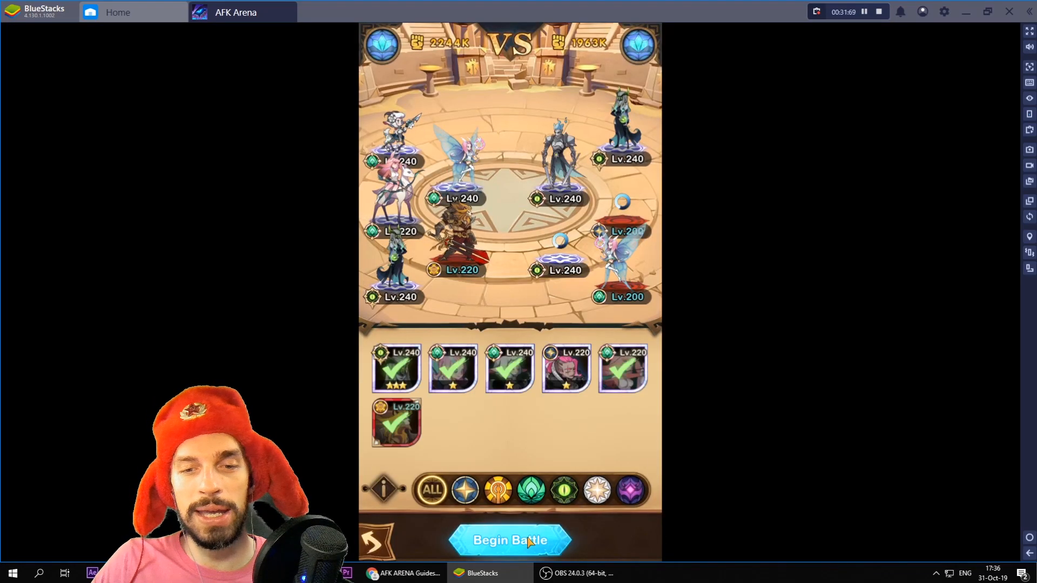
pyautogui.click(510, 540)
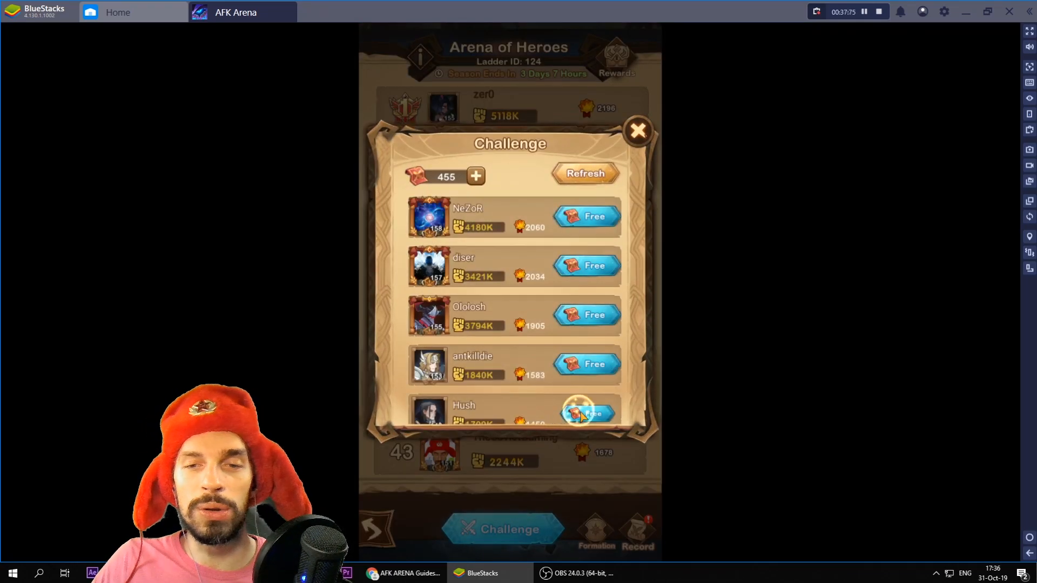
pyautogui.click(583, 414)
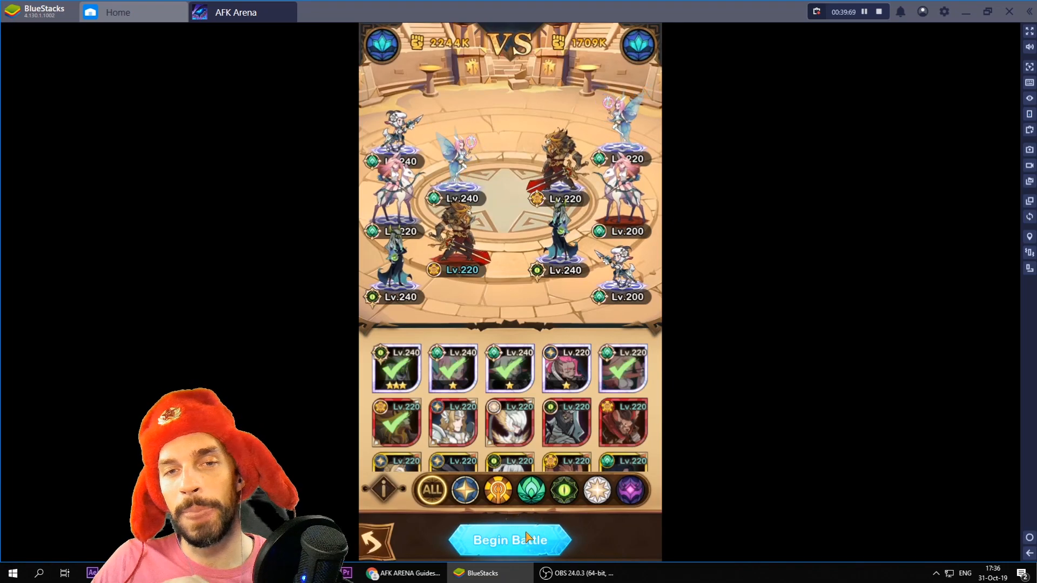
pyautogui.click(510, 540)
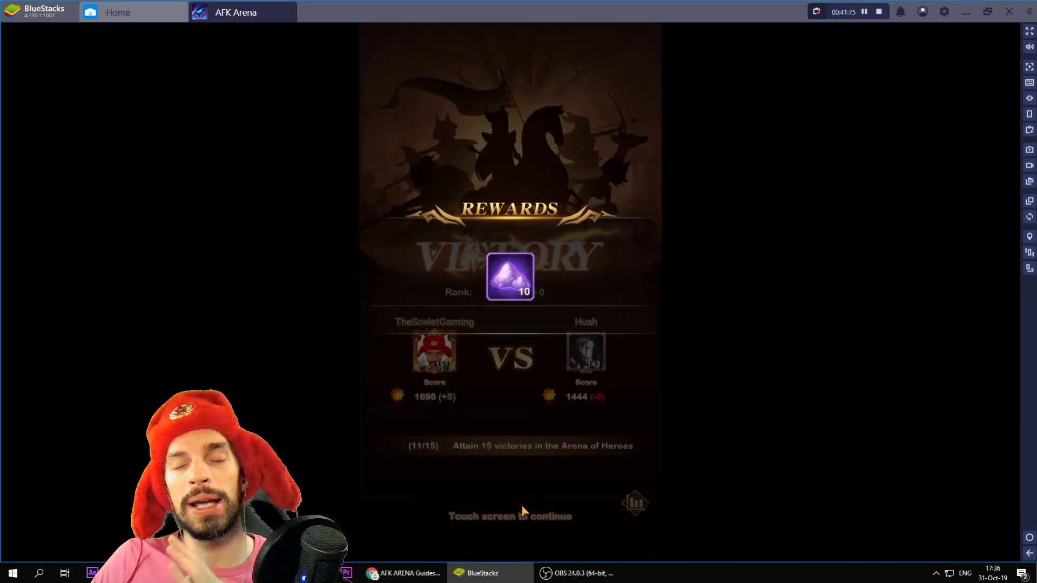
pyautogui.click(524, 515)
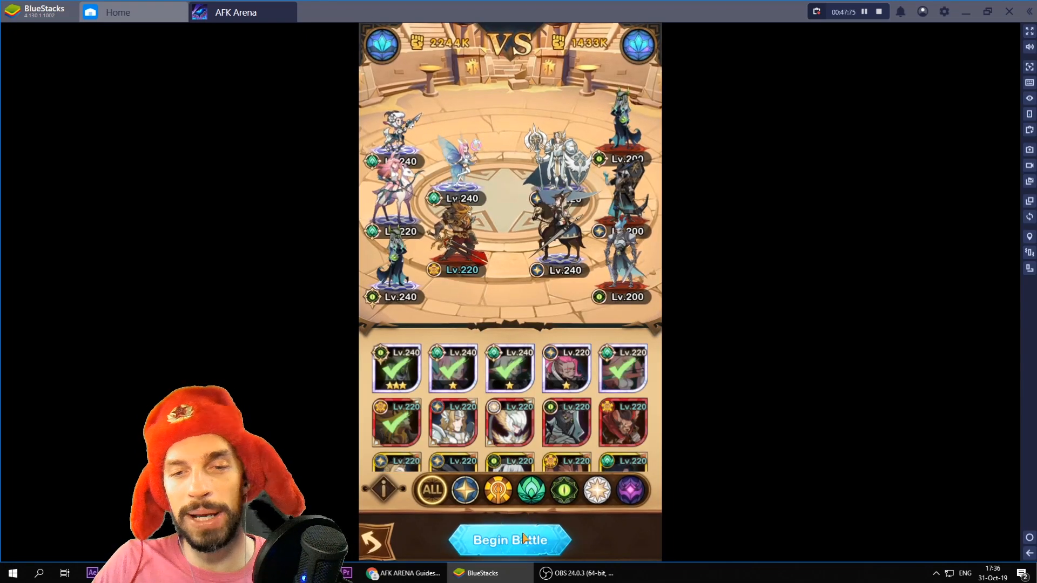
# - Win the remaining free arena battles and leave for the Dark Forest map
pyautogui.click(509, 540)
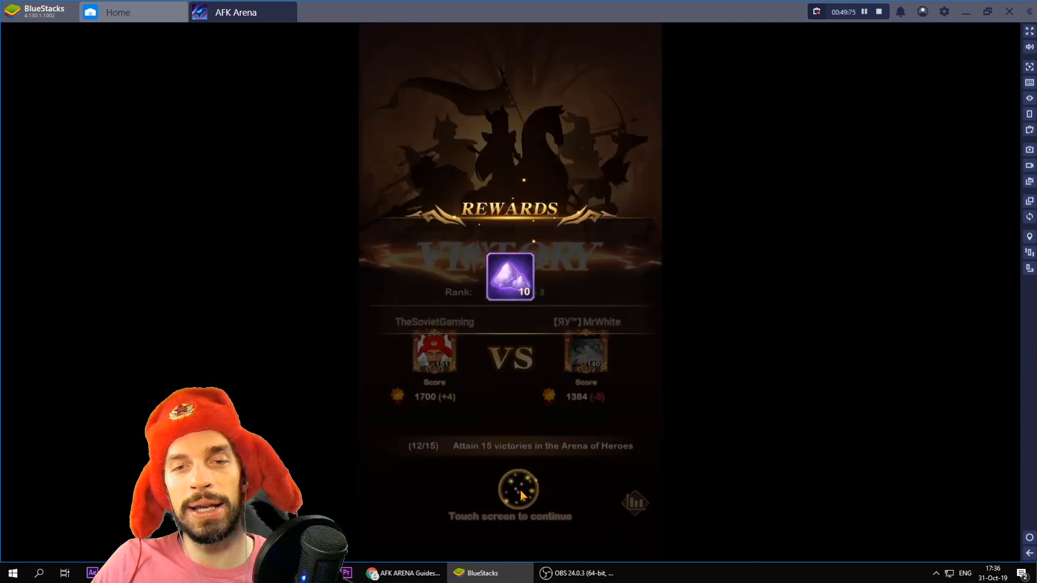
pyautogui.click(518, 493)
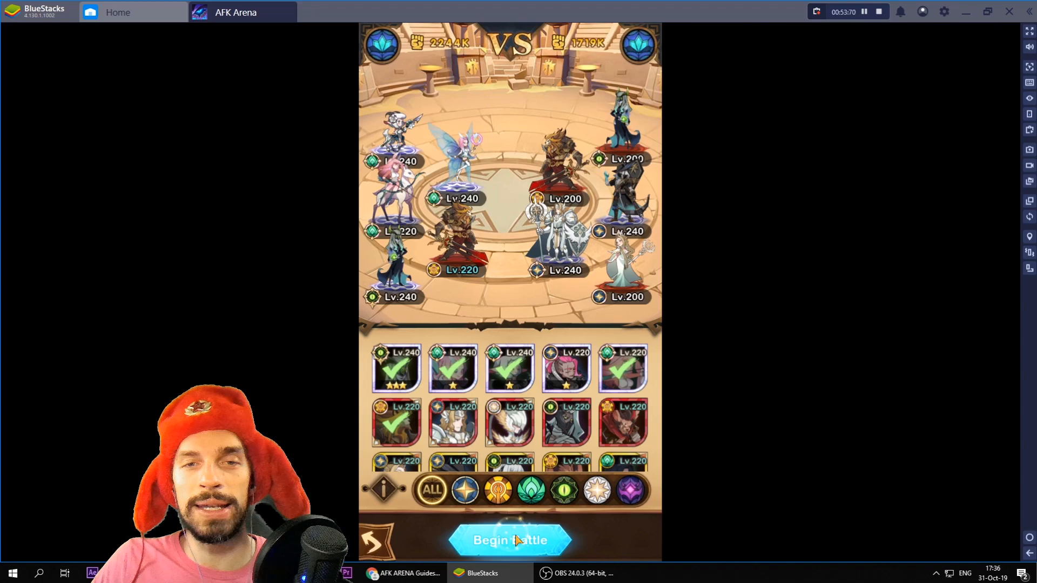
pyautogui.click(509, 540)
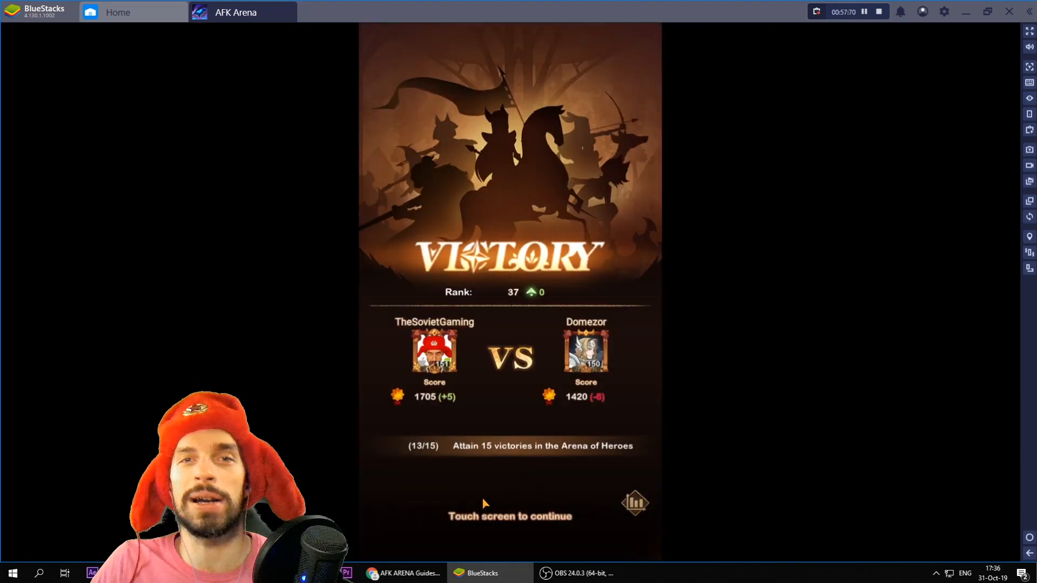
pyautogui.click(510, 517)
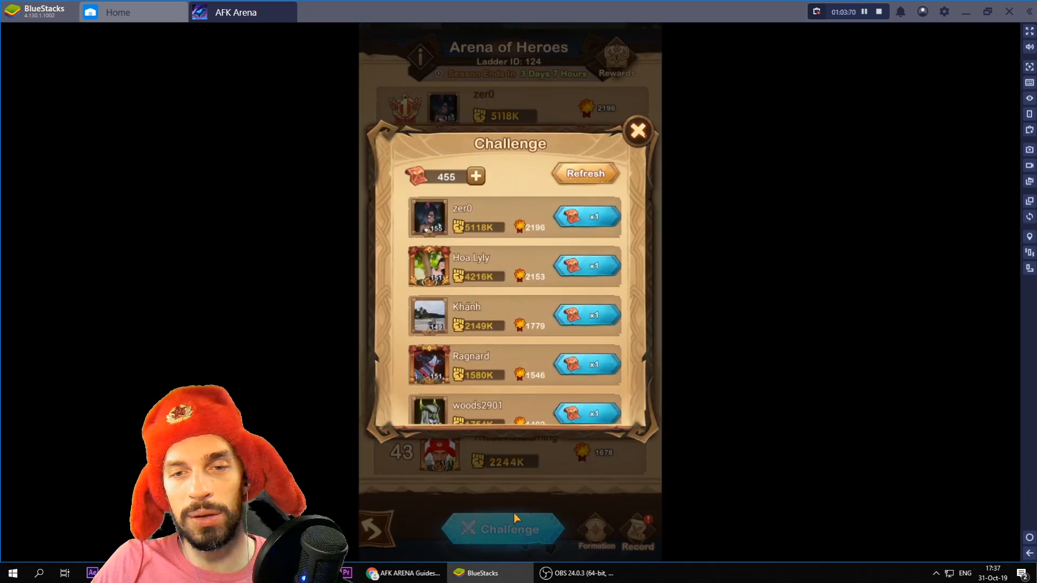
pyautogui.click(638, 129)
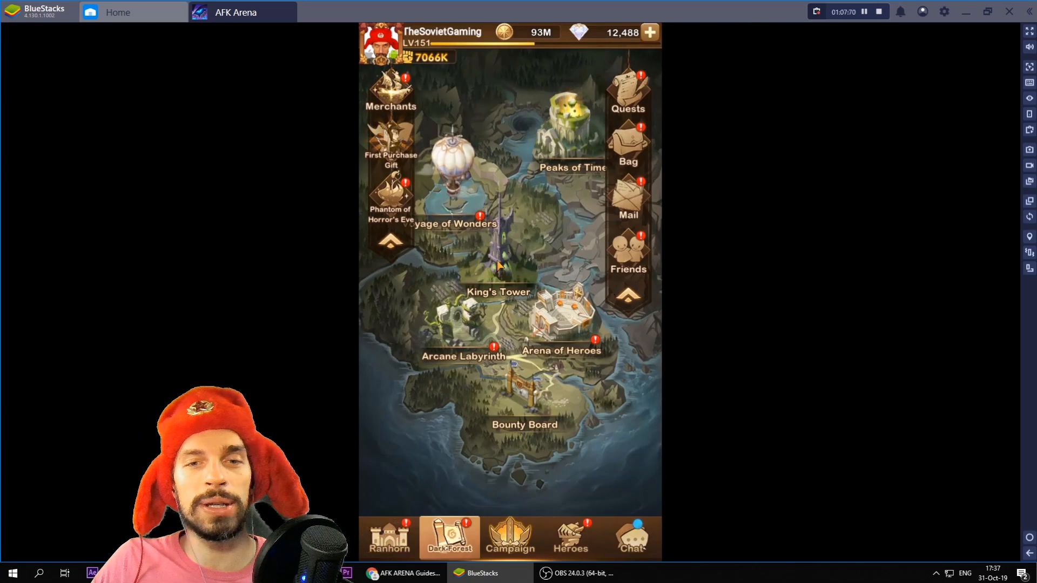
# - Start the King's Tower Floor 277 battle, then pause and exit it mid-fight
pyautogui.click(497, 292)
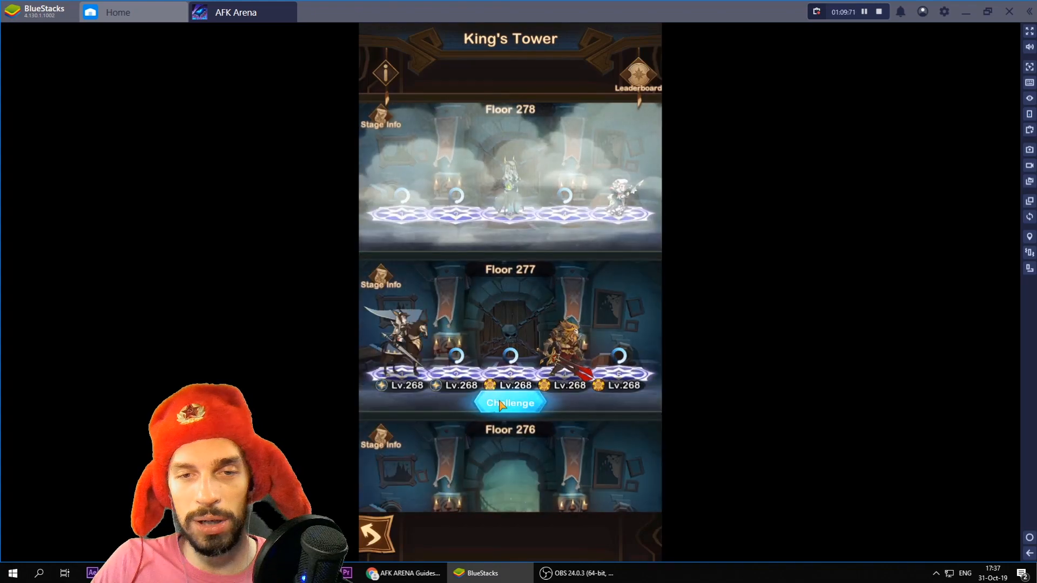
pyautogui.click(510, 403)
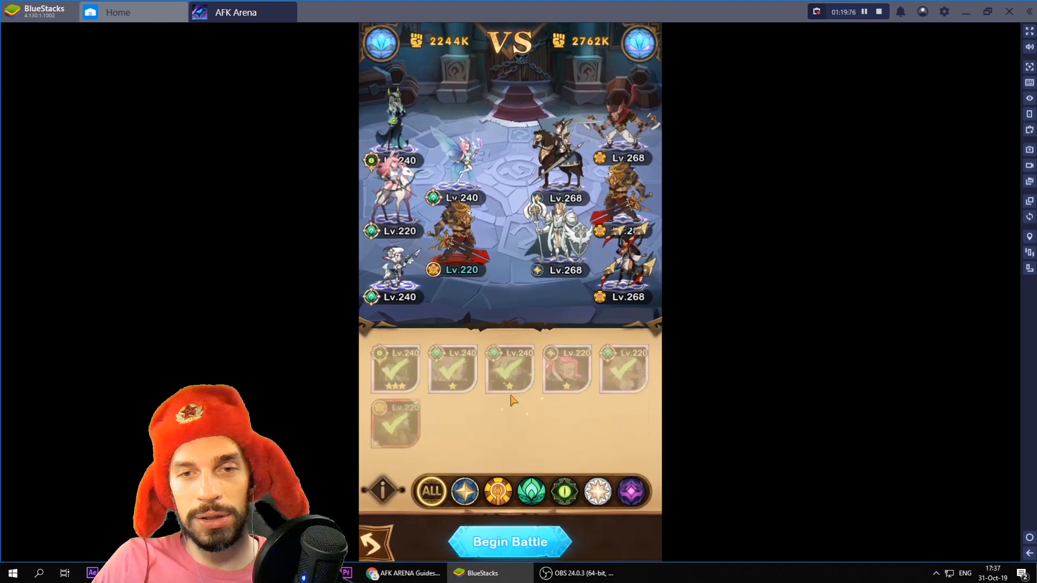
pyautogui.click(509, 542)
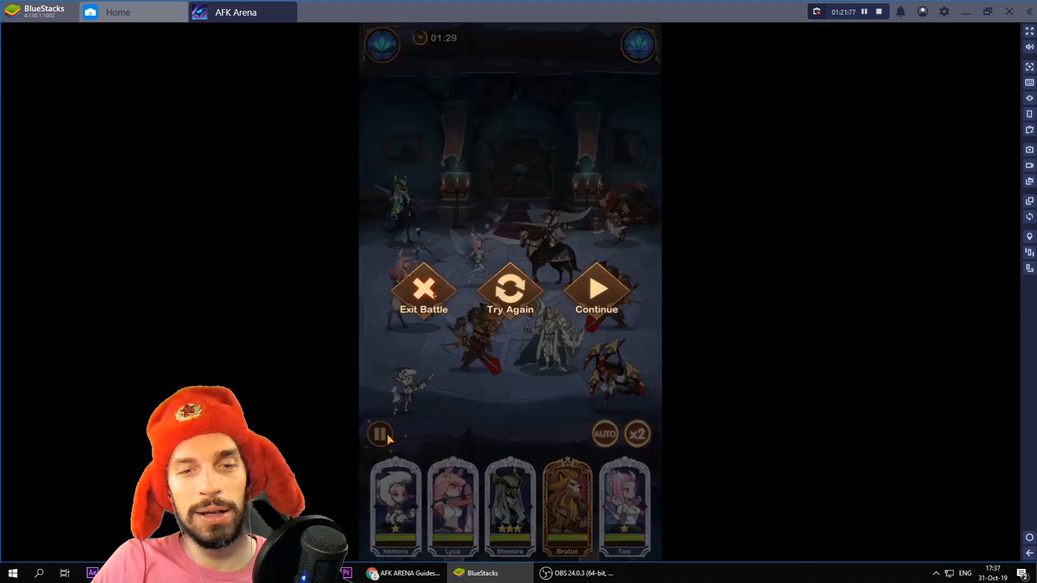
pyautogui.click(426, 291)
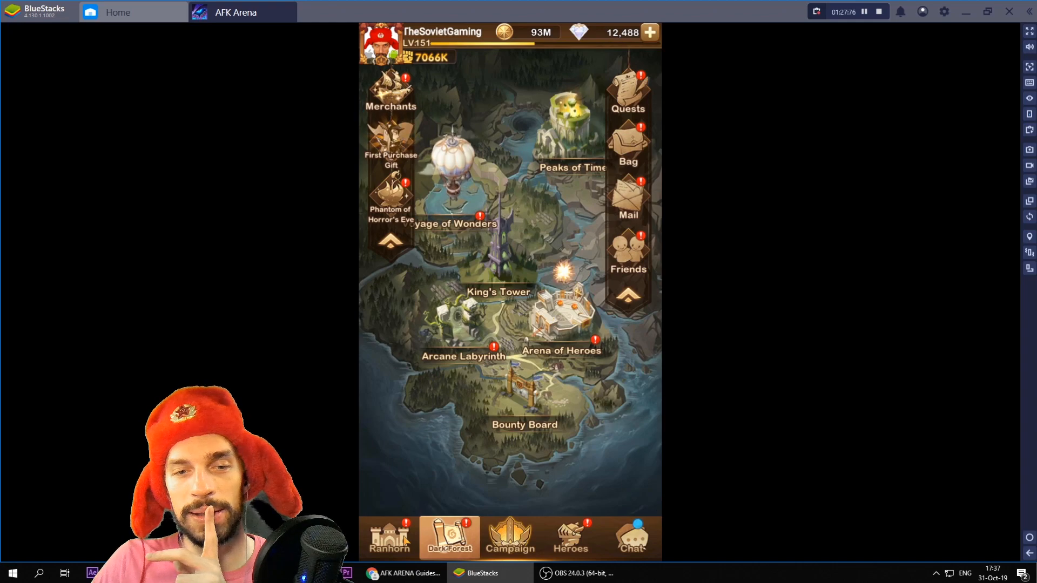
# - Dispatch the solo bounties Healing Herbs, A Grave Warning and Prisoners of War
pyautogui.click(525, 424)
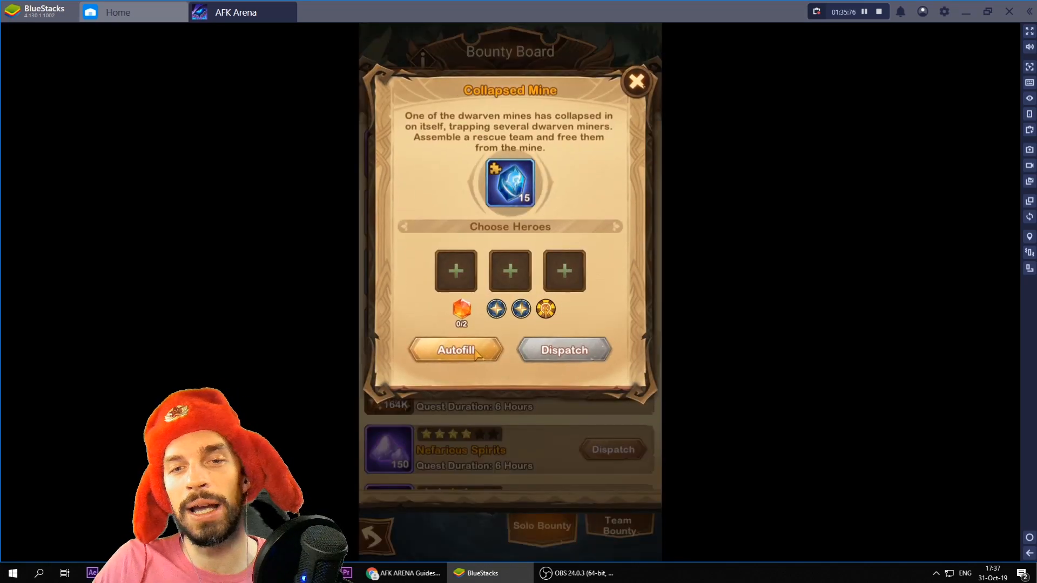
pyautogui.click(635, 81)
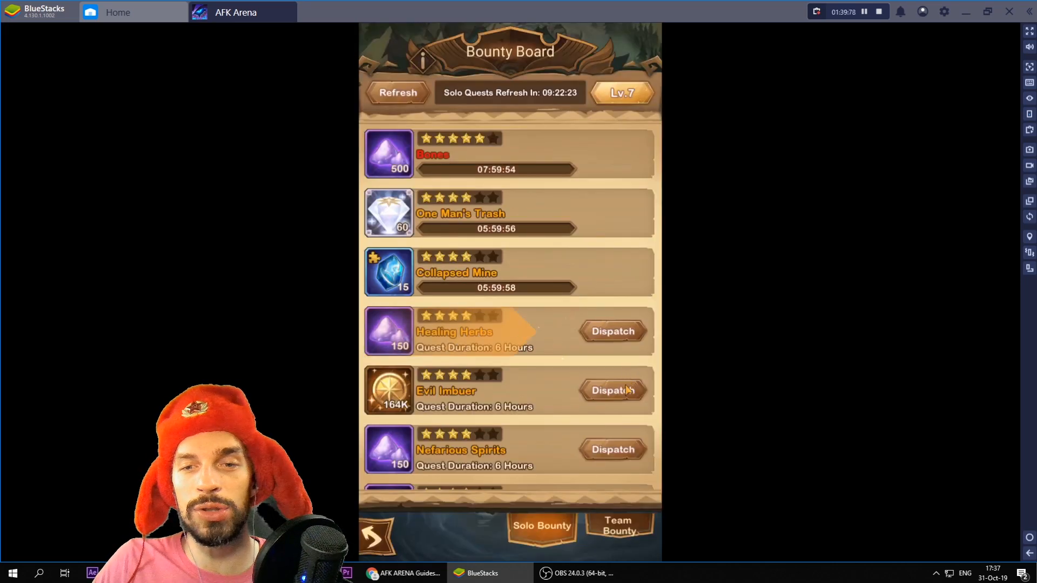
pyautogui.click(611, 332)
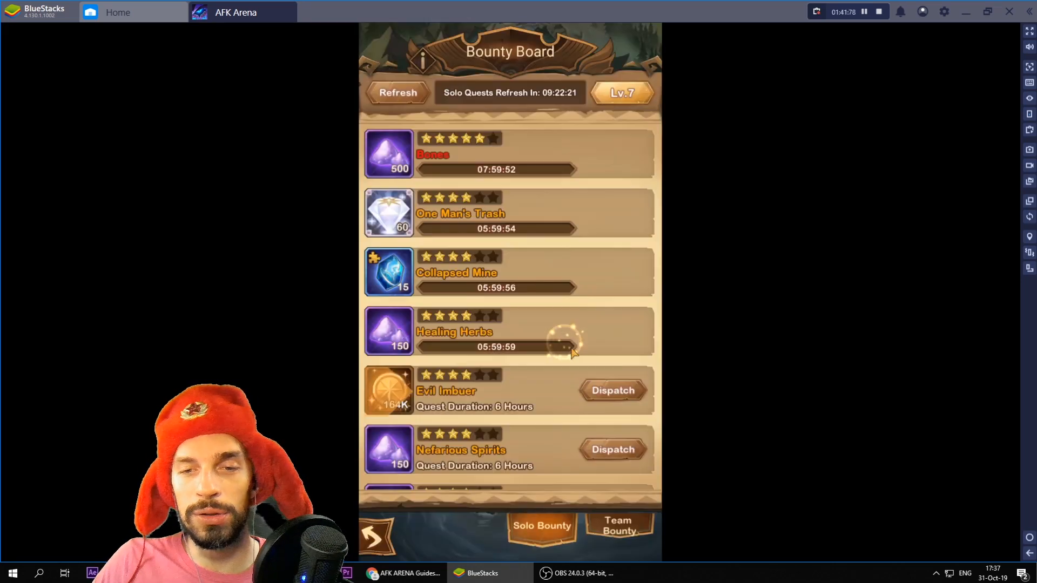
pyautogui.click(612, 391)
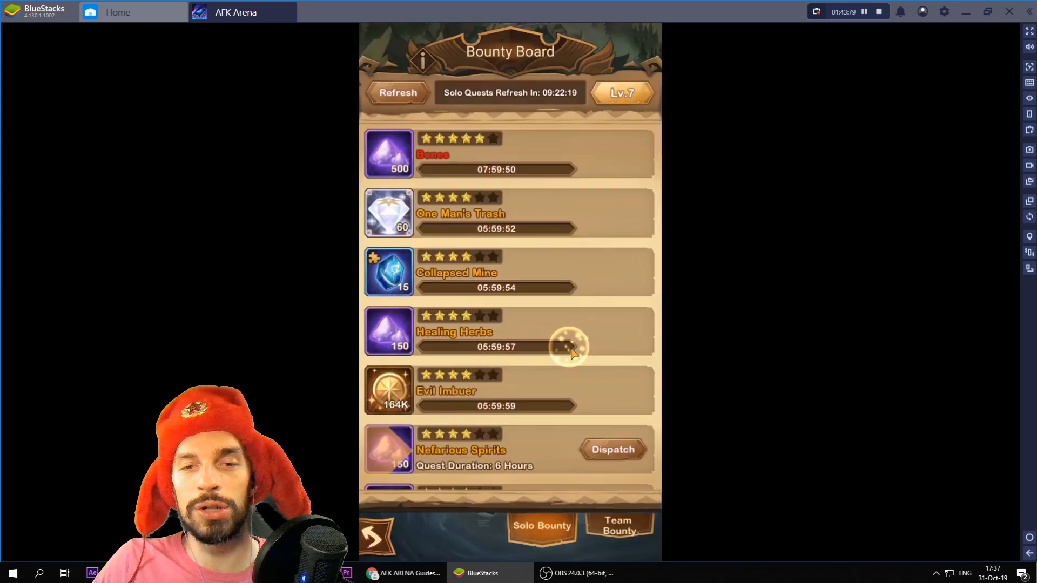
pyautogui.scroll(-3)
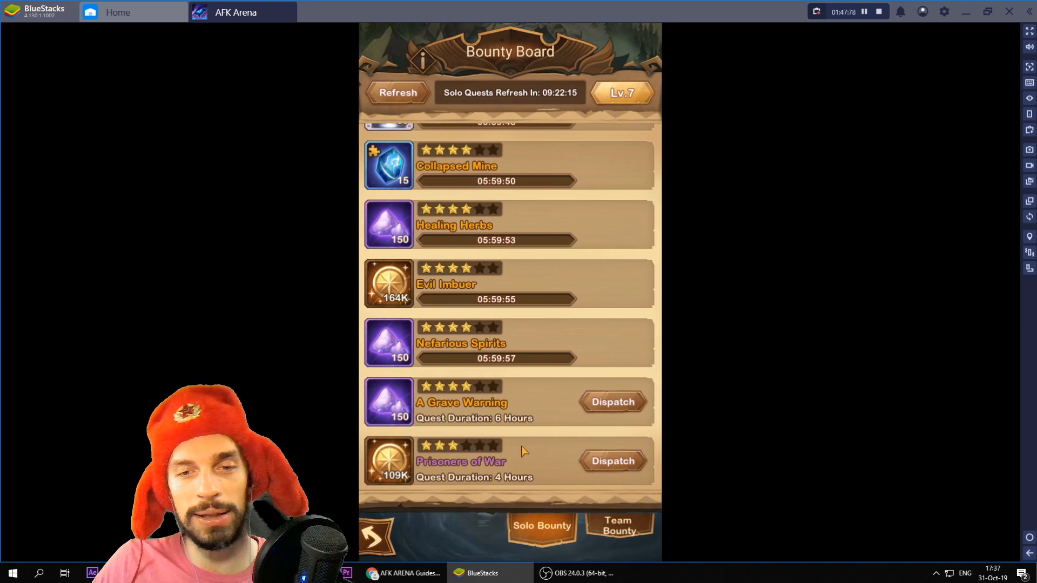
pyautogui.click(613, 401)
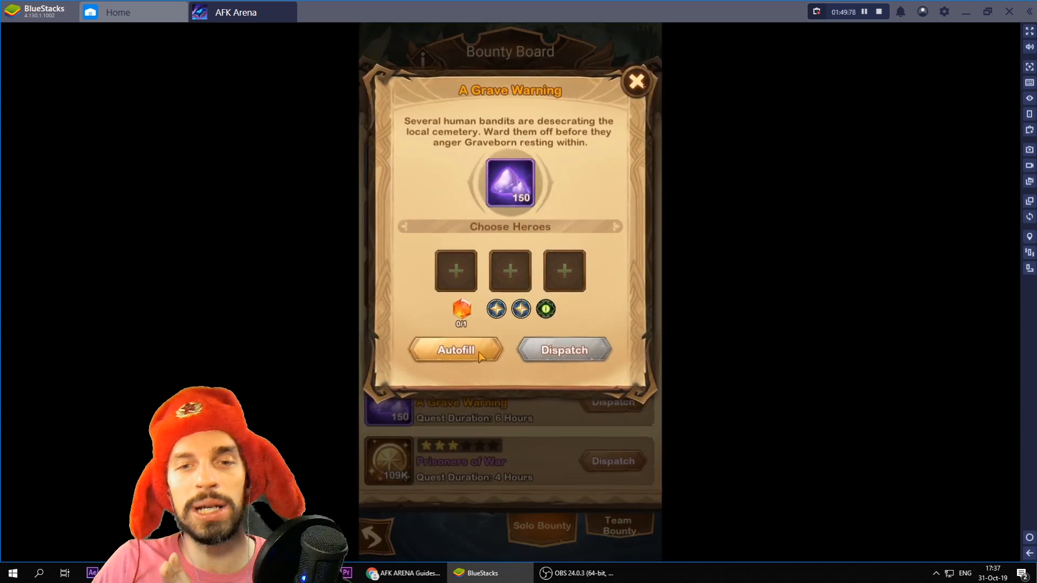
pyautogui.click(636, 82)
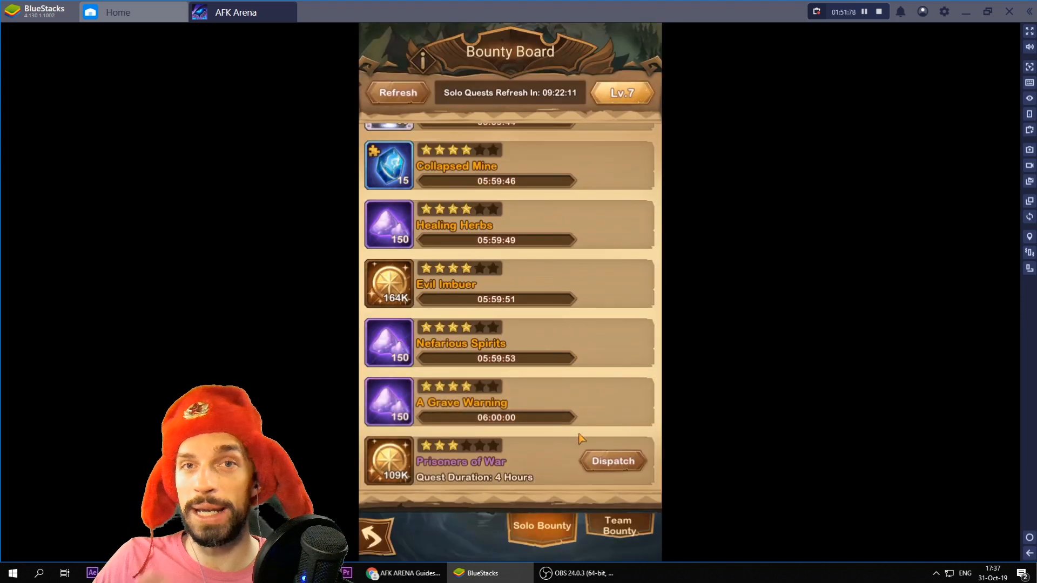
pyautogui.click(612, 461)
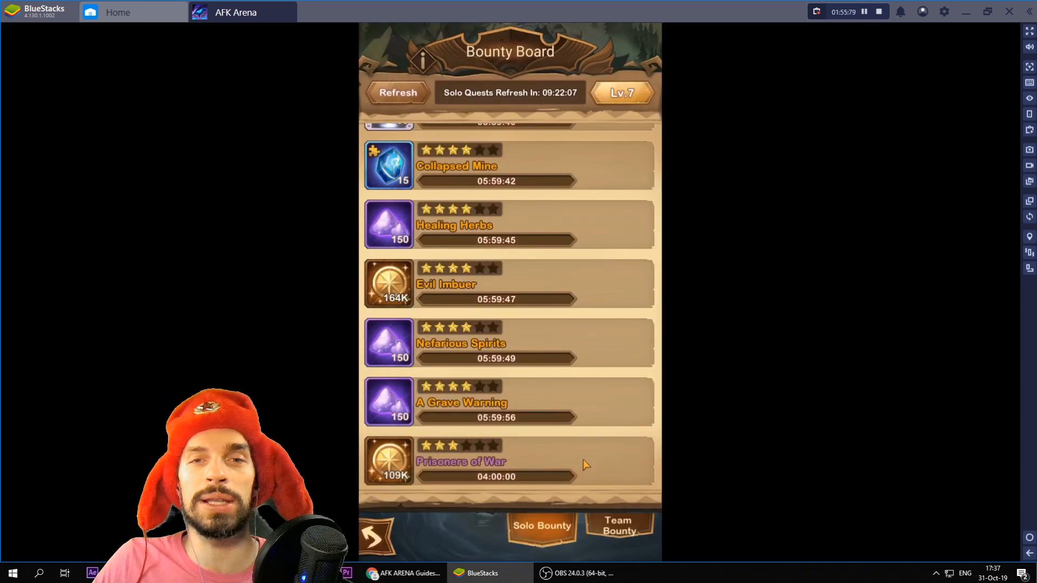
# - Autofill the Ring of Wisdom team bounty with heroes
pyautogui.click(621, 528)
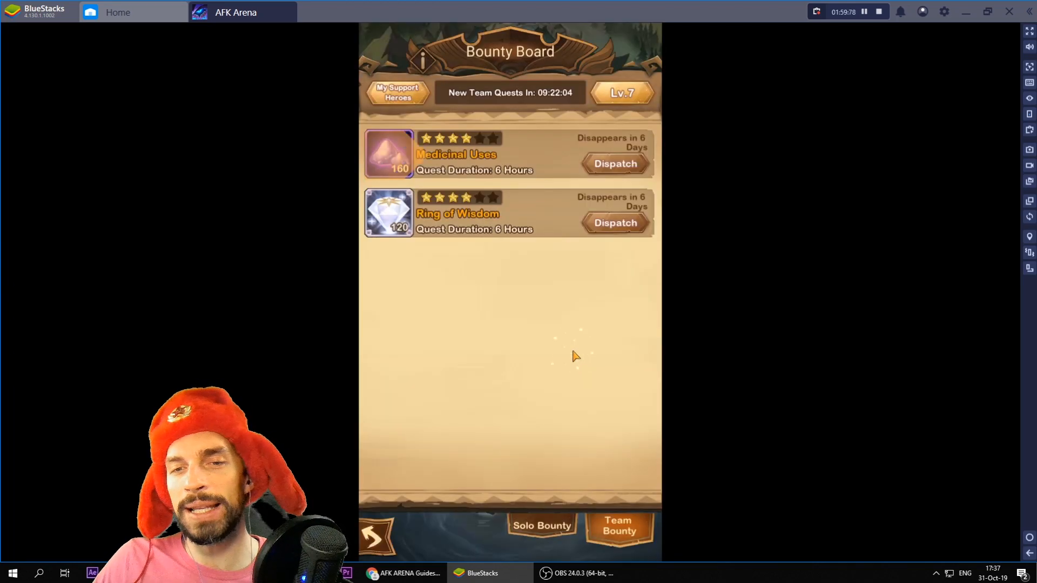
pyautogui.click(614, 223)
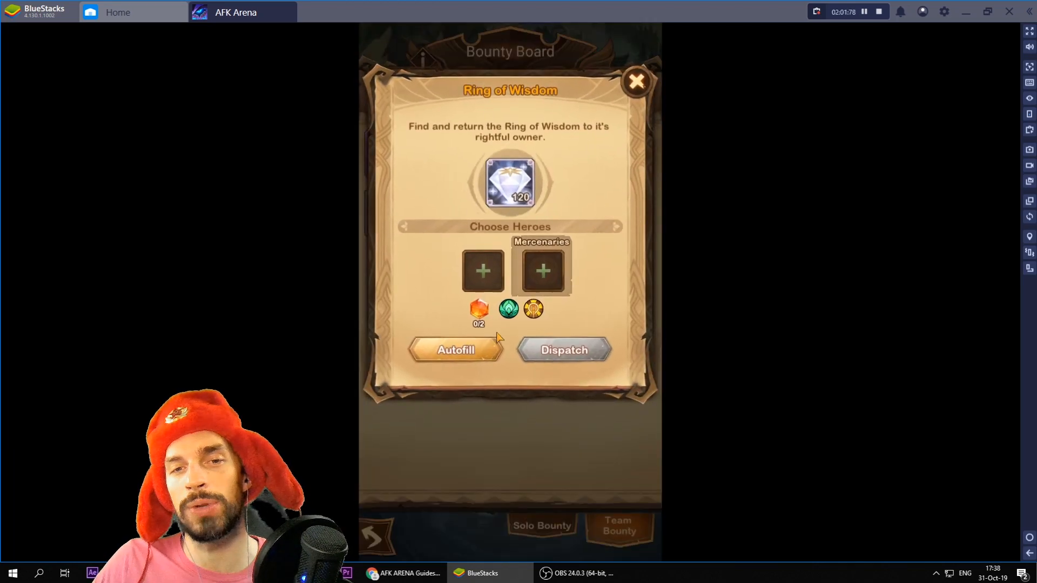
pyautogui.click(637, 81)
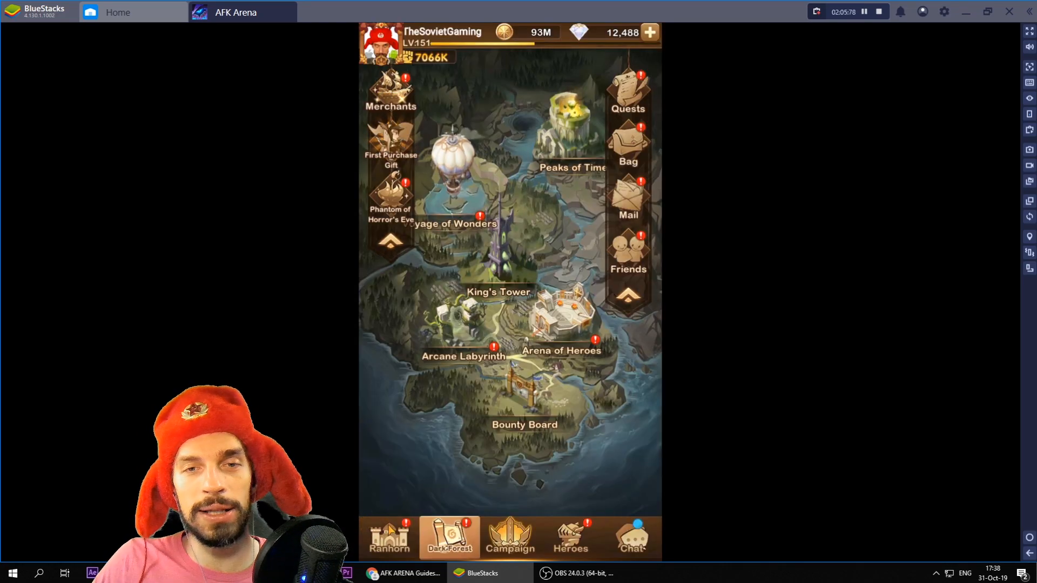
# - Fight the guild hunt boss Wrizz once and close the victory results
pyautogui.click(390, 542)
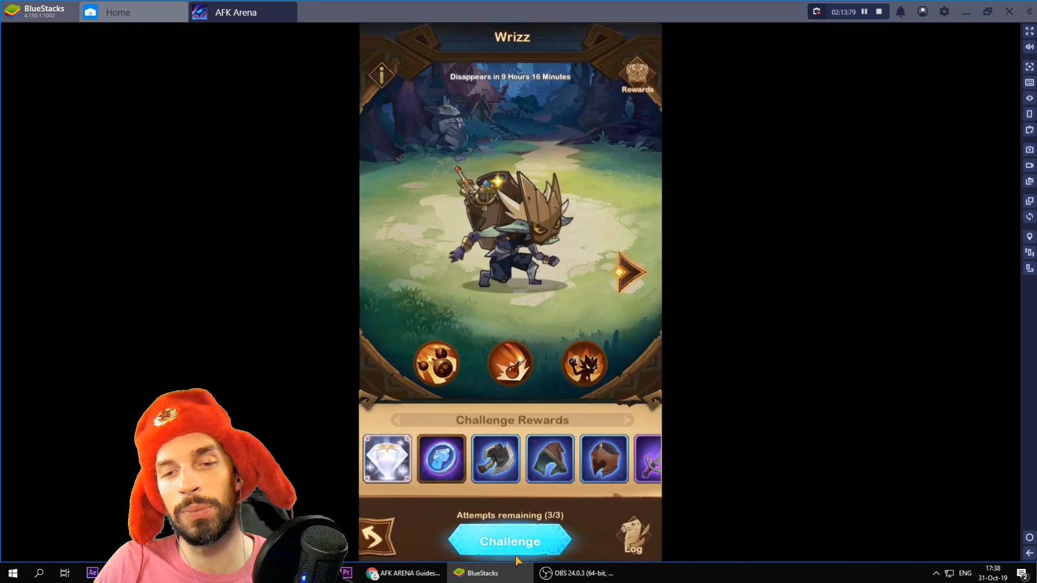
pyautogui.click(510, 541)
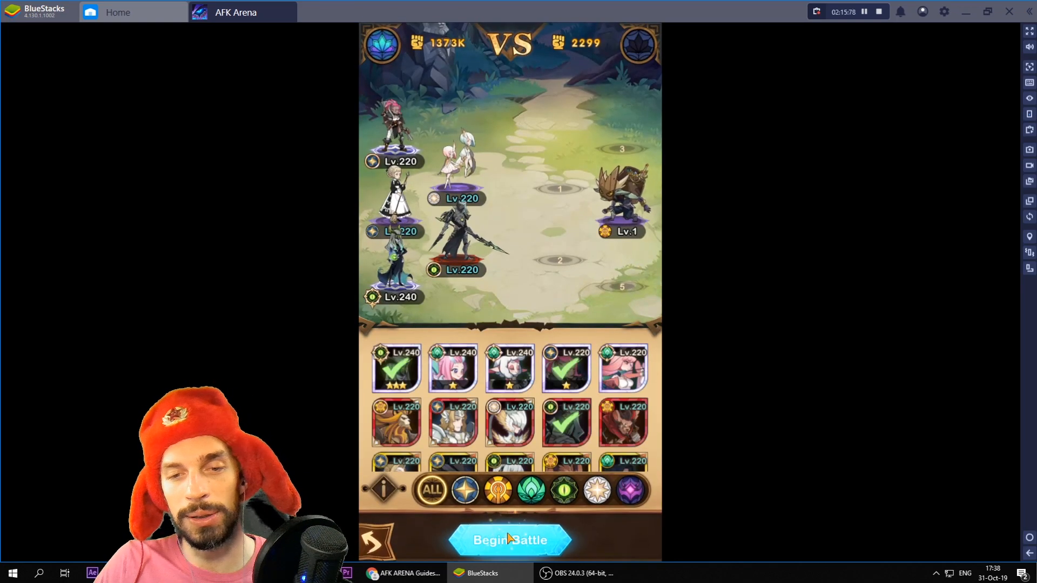
pyautogui.click(510, 540)
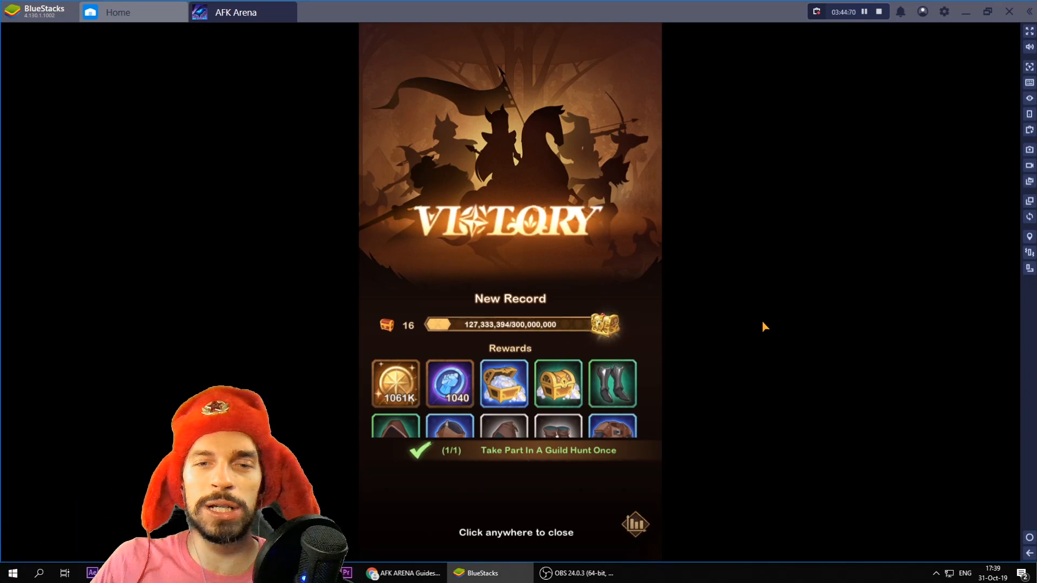
pyautogui.moveTo(547, 514)
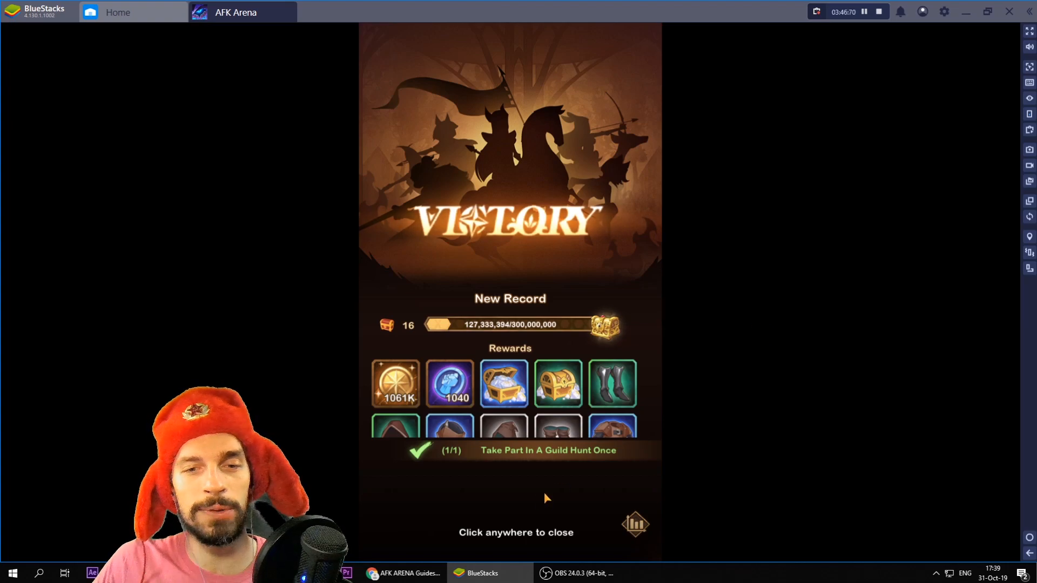
pyautogui.click(547, 496)
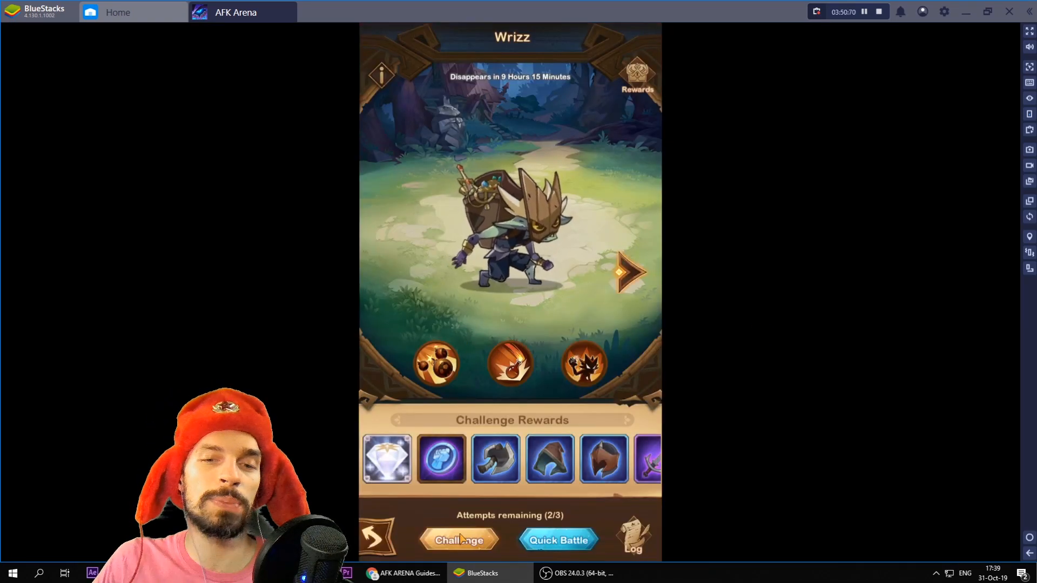
# - Run a quick battle on the previous Wrizz damage and return to Ranhorn
pyautogui.click(558, 539)
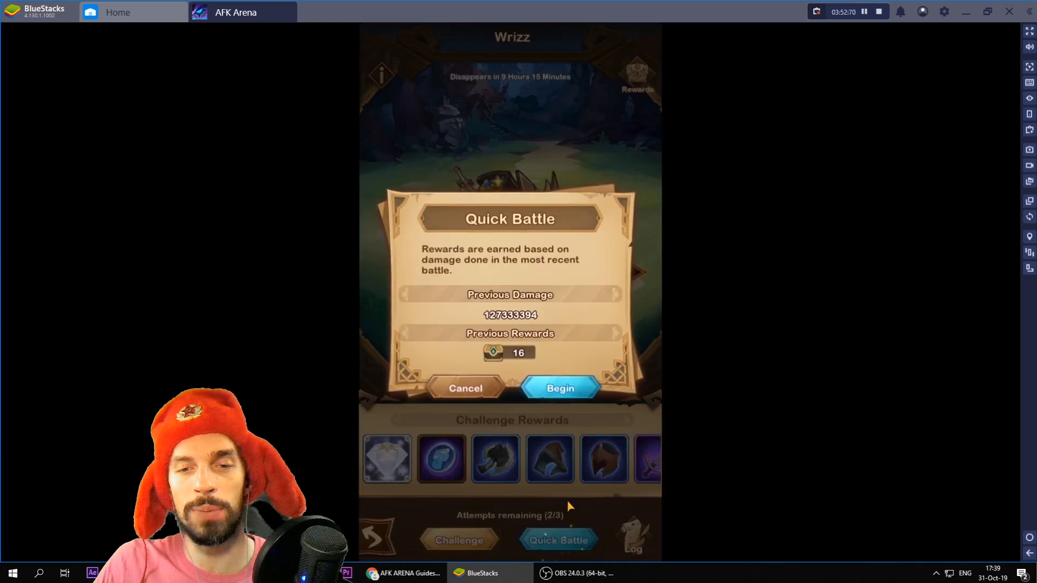
pyautogui.click(559, 388)
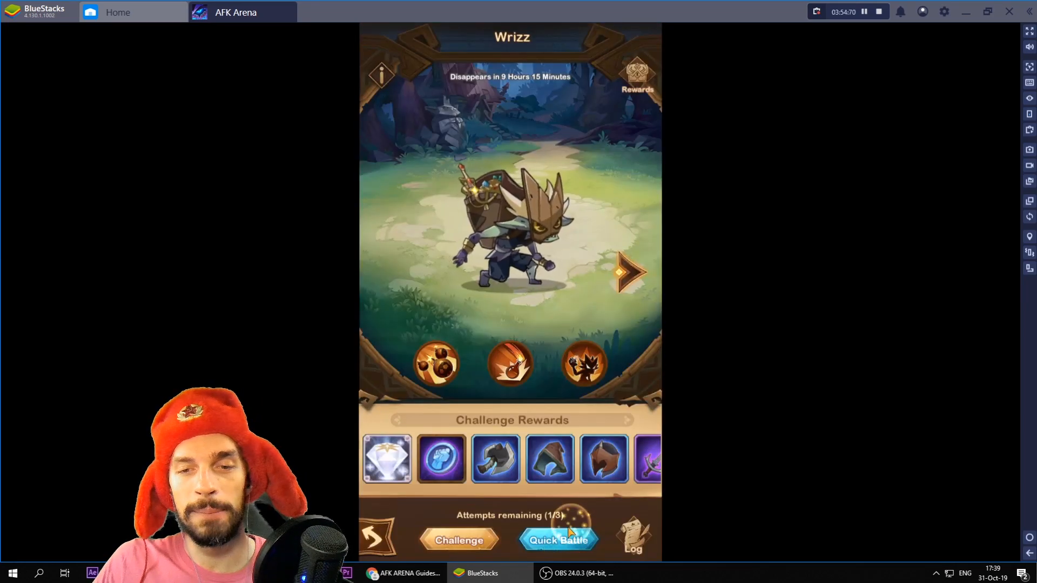
pyautogui.click(558, 539)
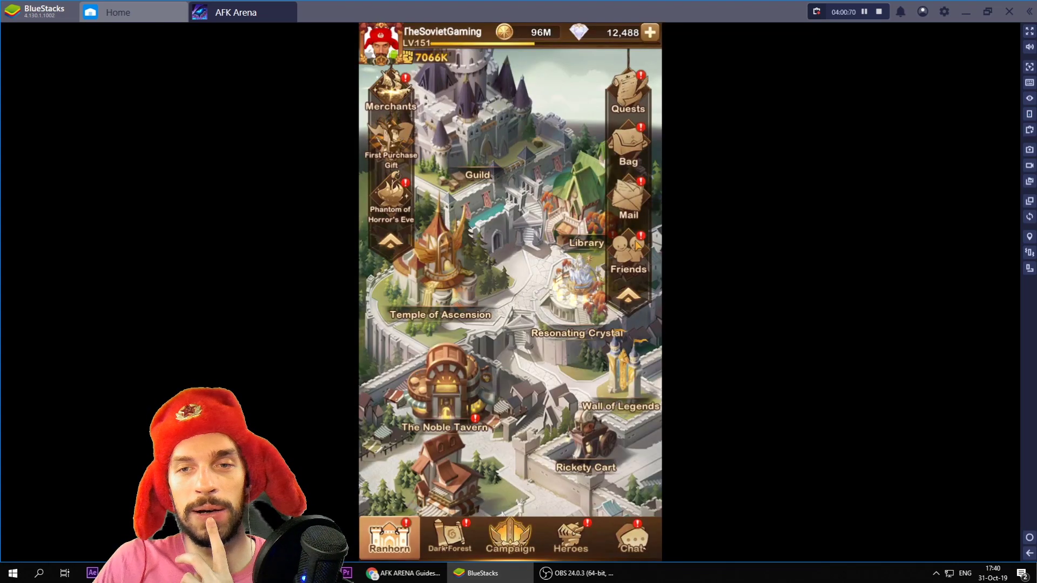
# - Send and receive friend gifts, return to Ranhorn and bring up the daily quests
pyautogui.click(633, 251)
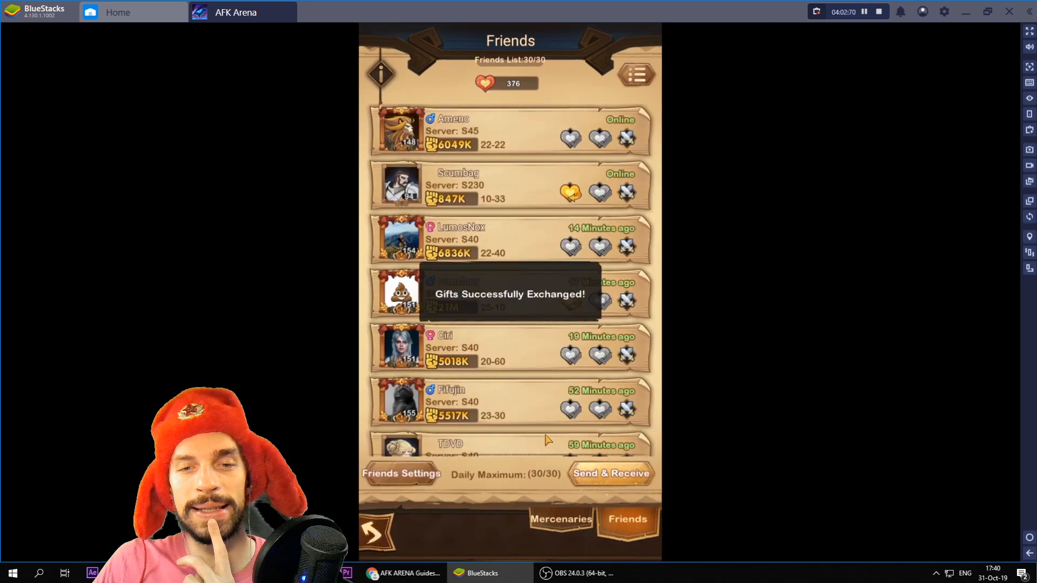
pyautogui.click(376, 535)
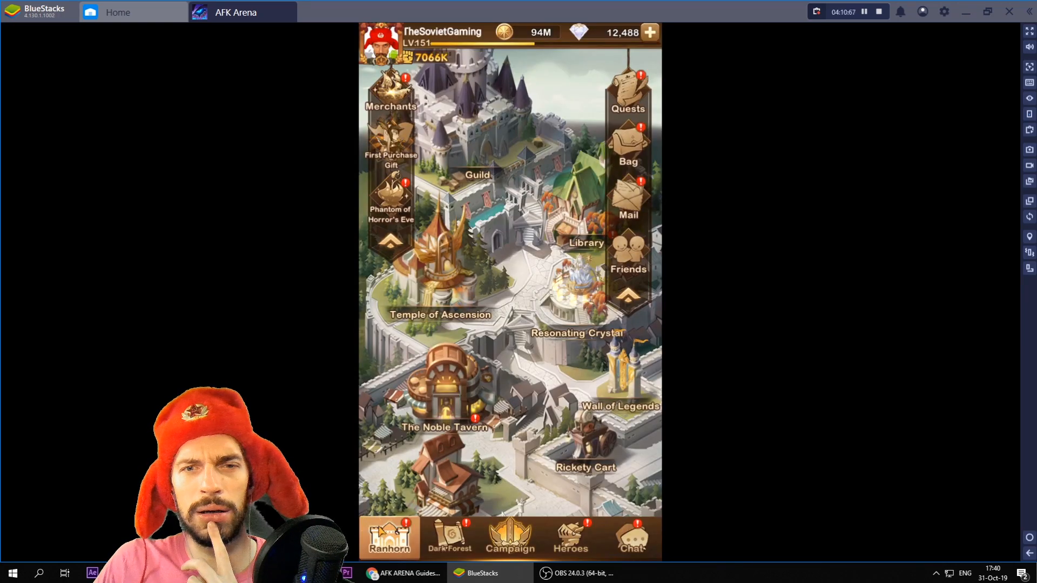
pyautogui.click(628, 87)
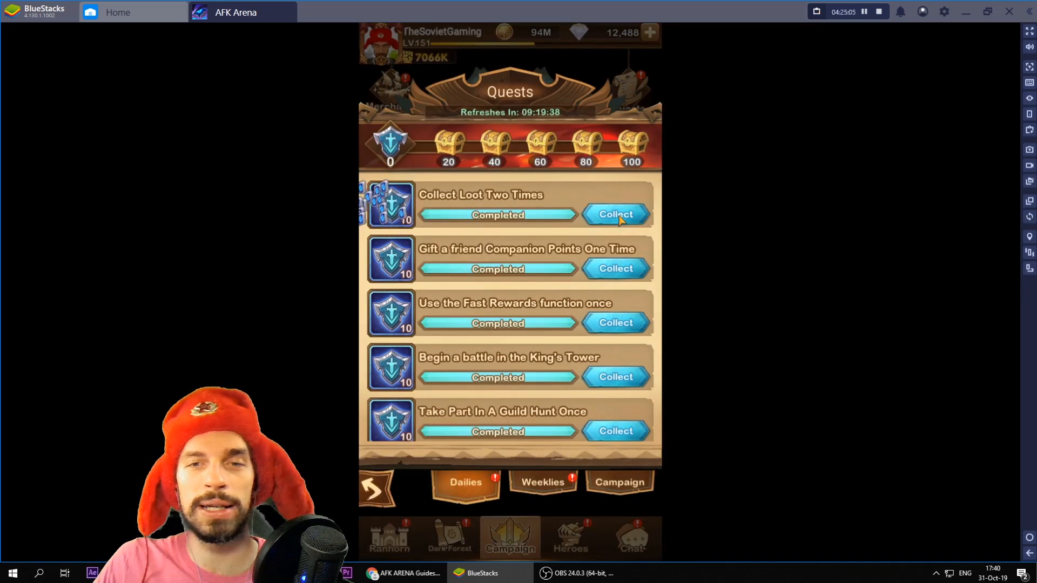
# - Collect the loot, Fast Rewards, guild hunt and bounty quests, then claim the activity chests
pyautogui.click(615, 214)
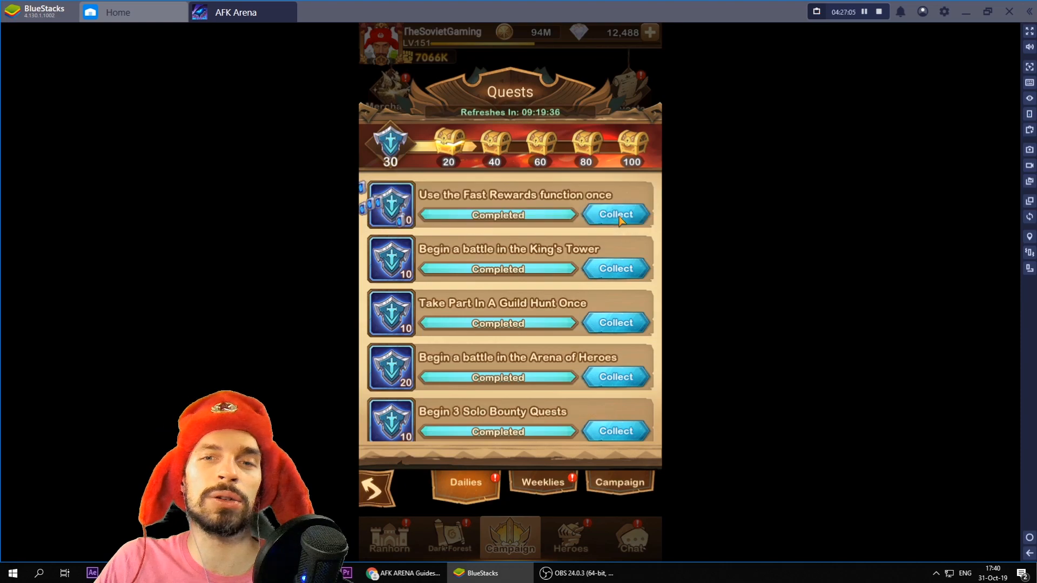
pyautogui.click(614, 214)
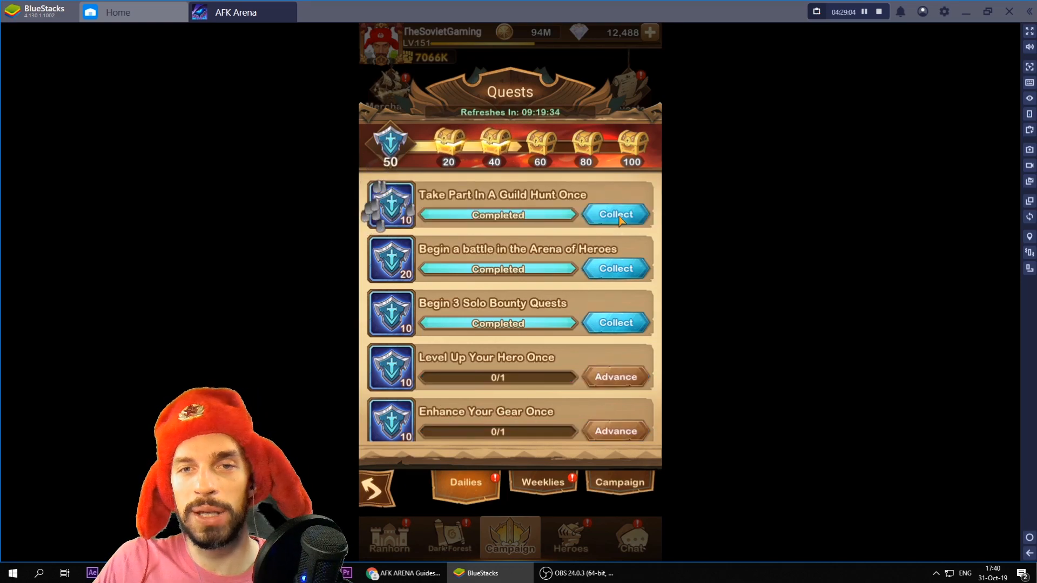
pyautogui.click(615, 214)
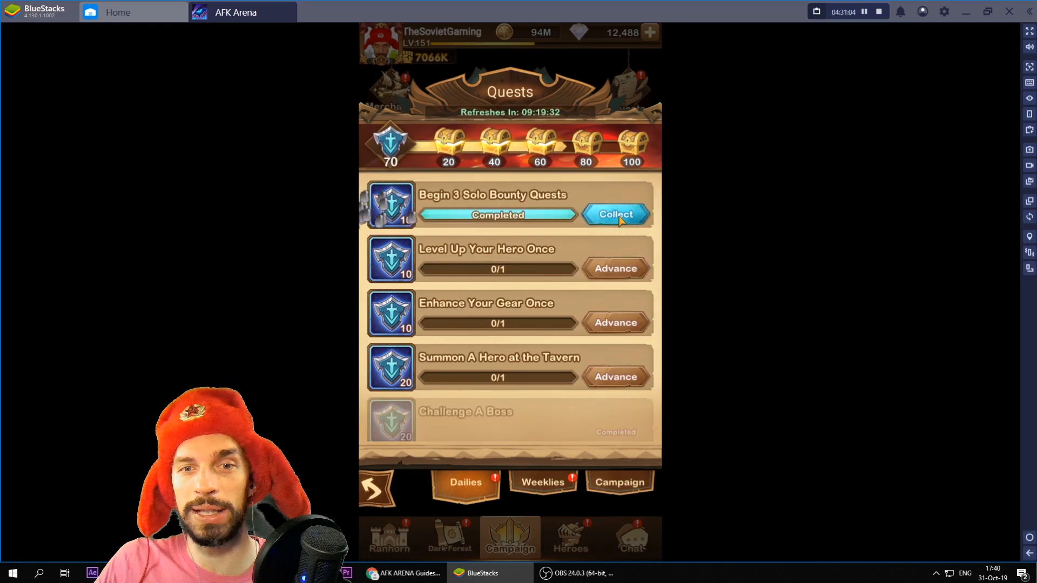
pyautogui.click(615, 214)
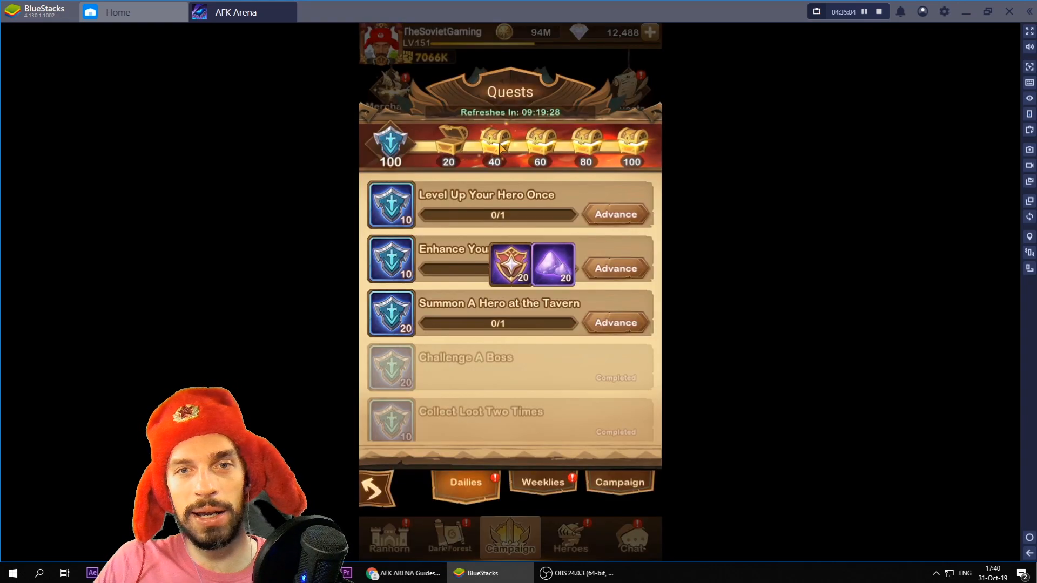
pyautogui.click(591, 142)
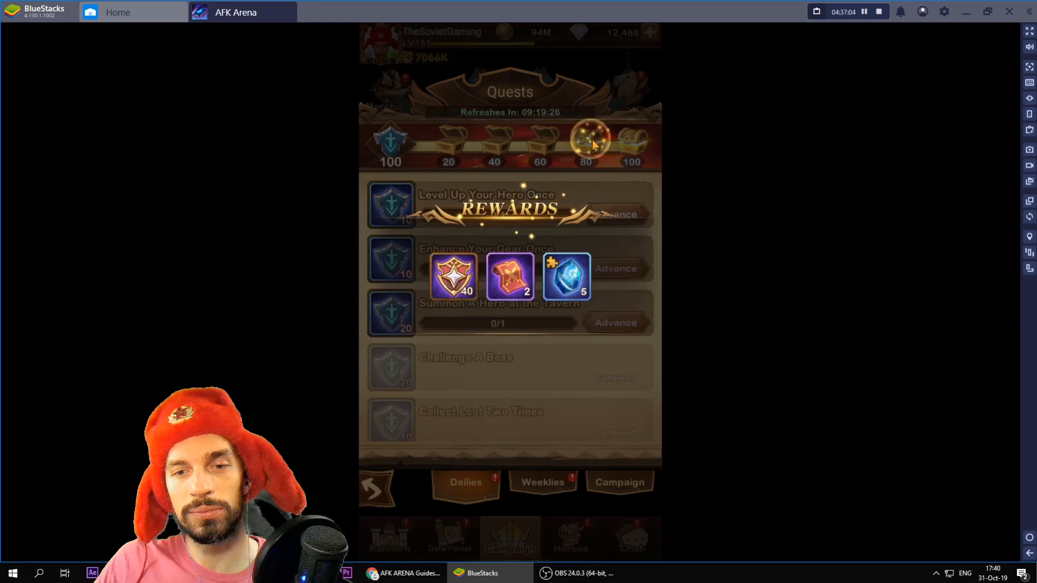
pyautogui.click(592, 139)
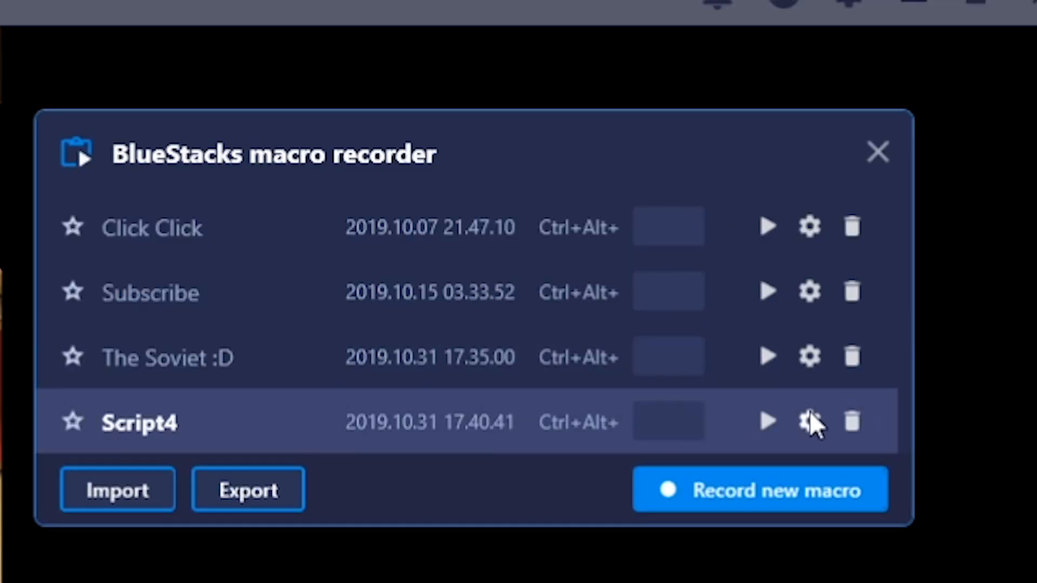
# - Rename the Script4 macro to AFK Daily Stuff and save its settings
pyautogui.click(808, 422)
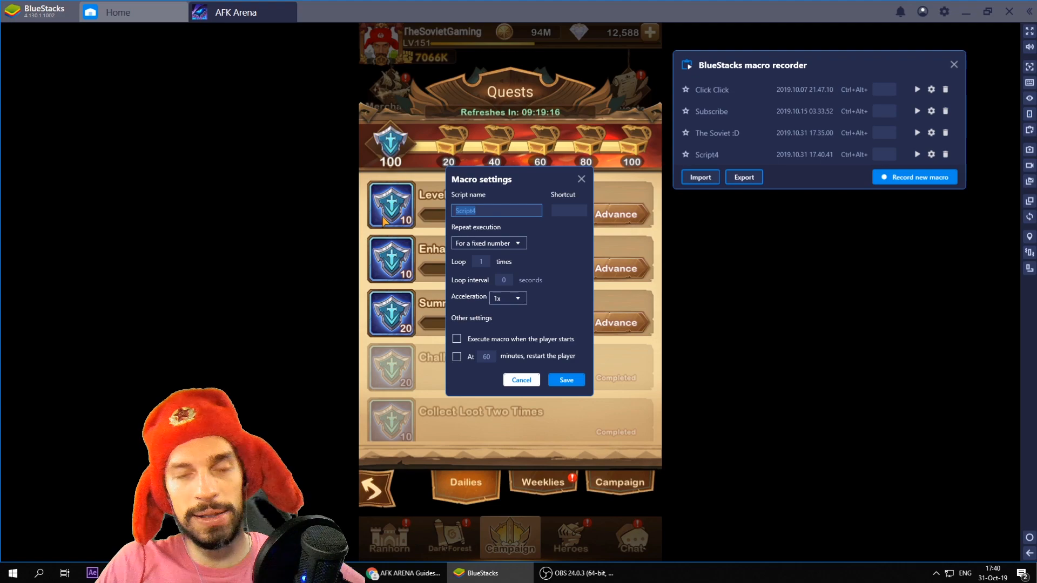
pyautogui.write('AFD')
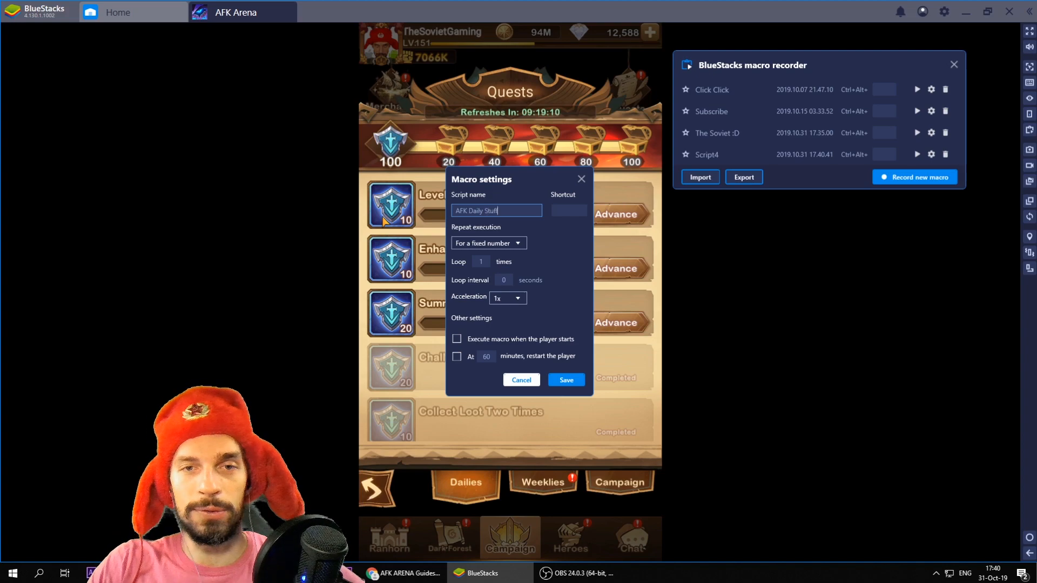
pyautogui.click(566, 380)
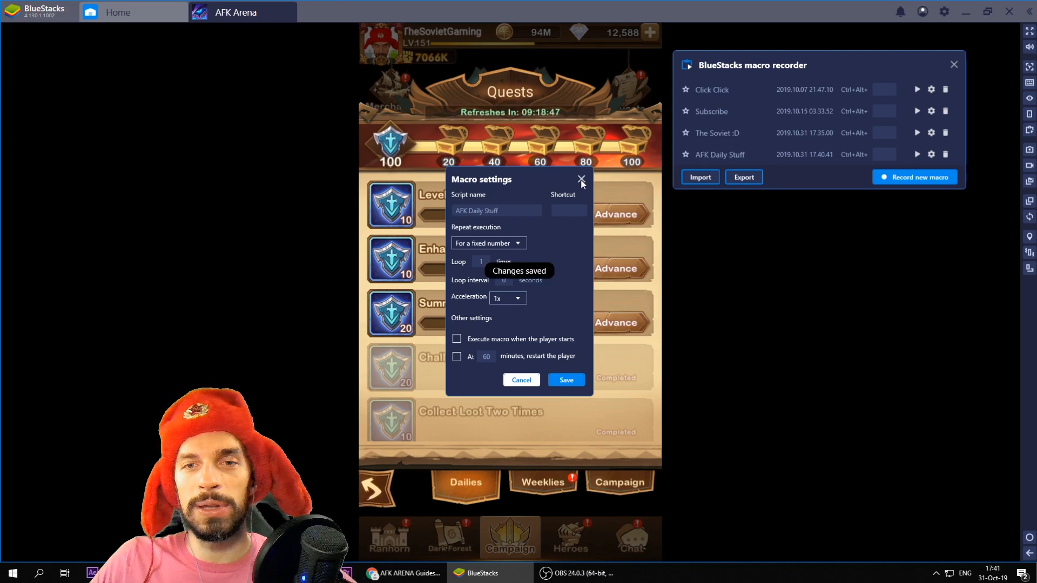
pyautogui.click(581, 179)
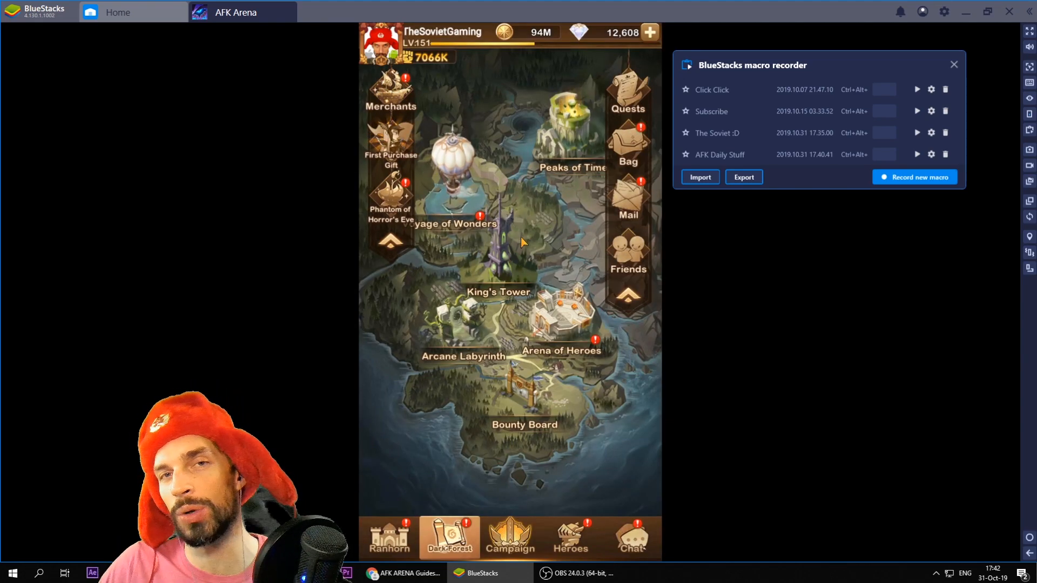
# - Enter the Arena of Heroes hub from the Dark Forest map
pyautogui.click(465, 357)
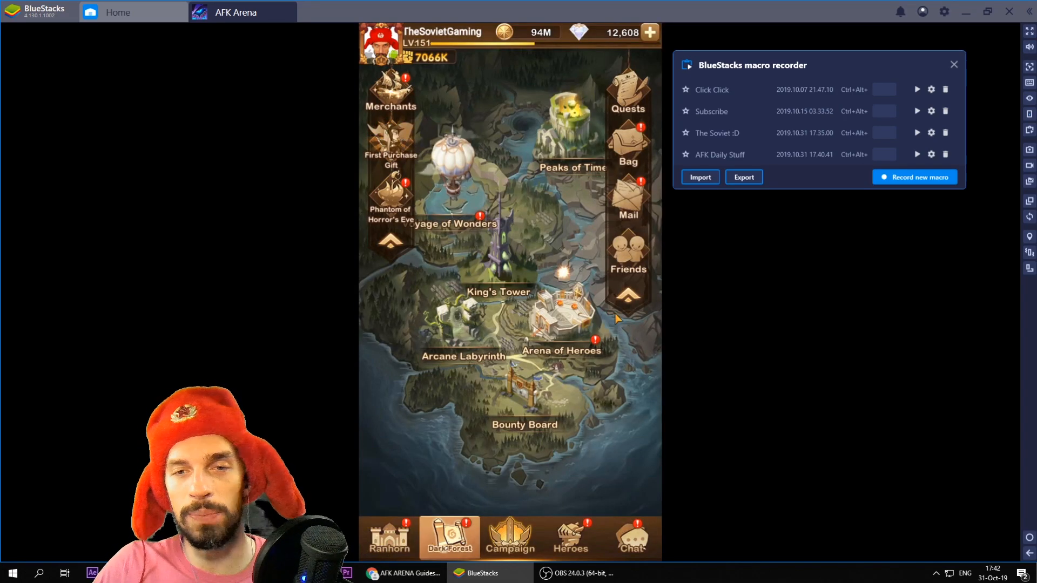
pyautogui.click(559, 318)
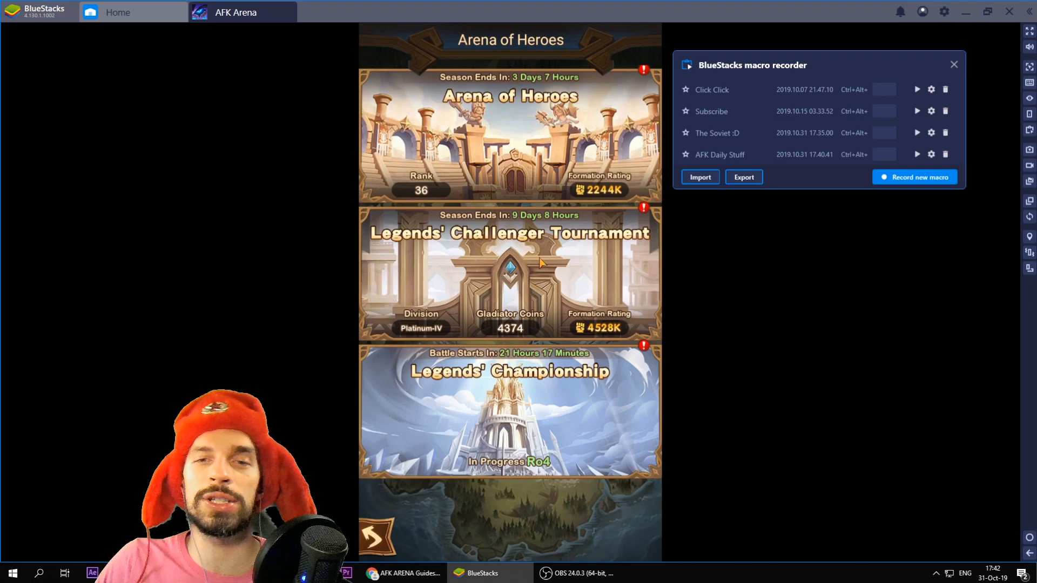